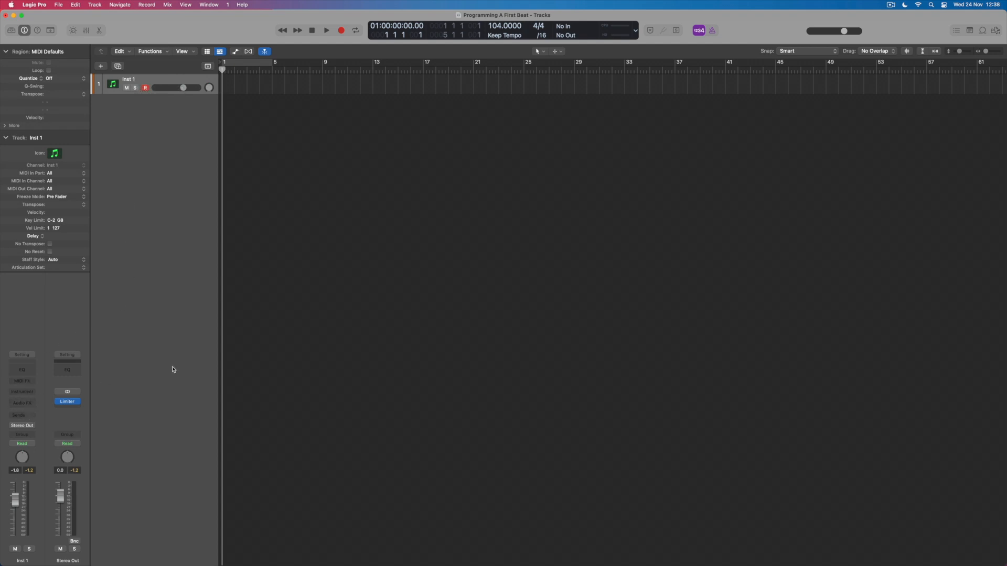
Load the Ultrabeat drum machine in stereo on the Inst 1 channel strip's instrument slot.
left_click(11, 31)
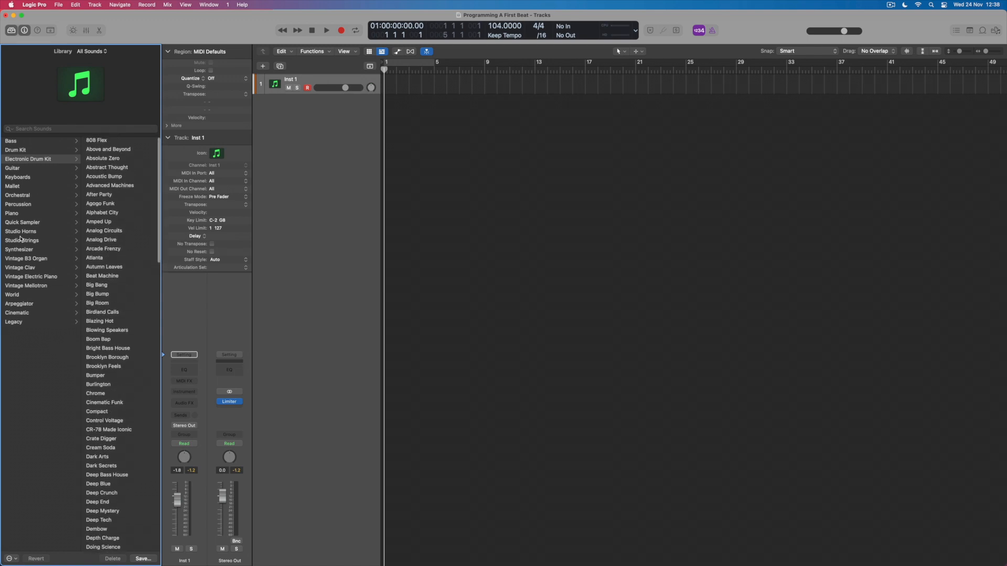
left_click(10, 31)
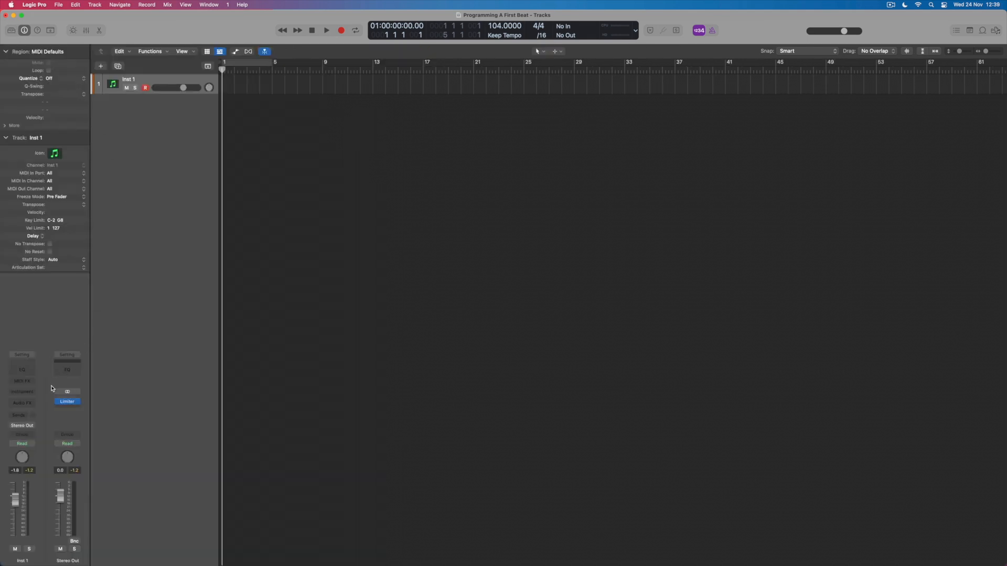
mouse_move(20, 392)
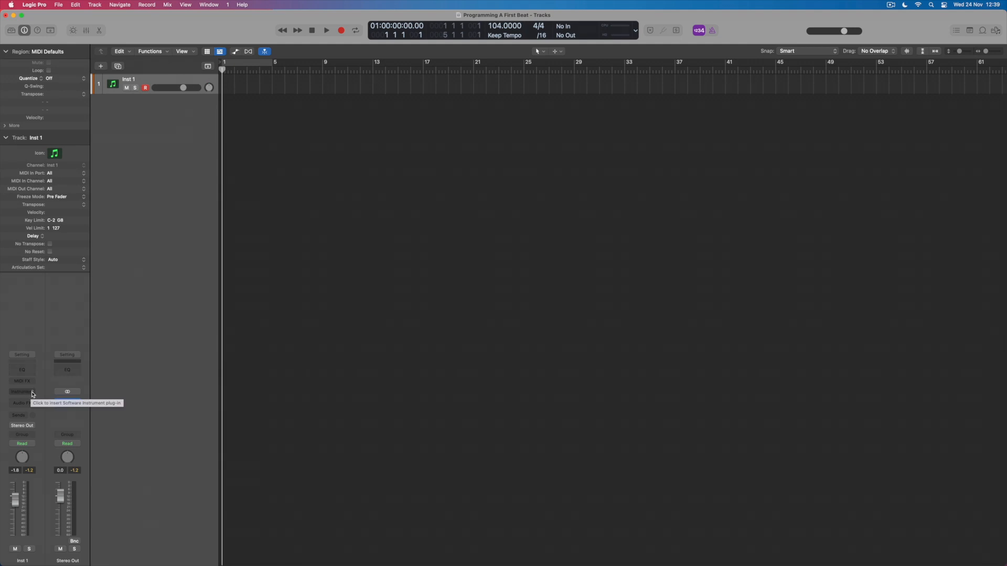
left_click(22, 391)
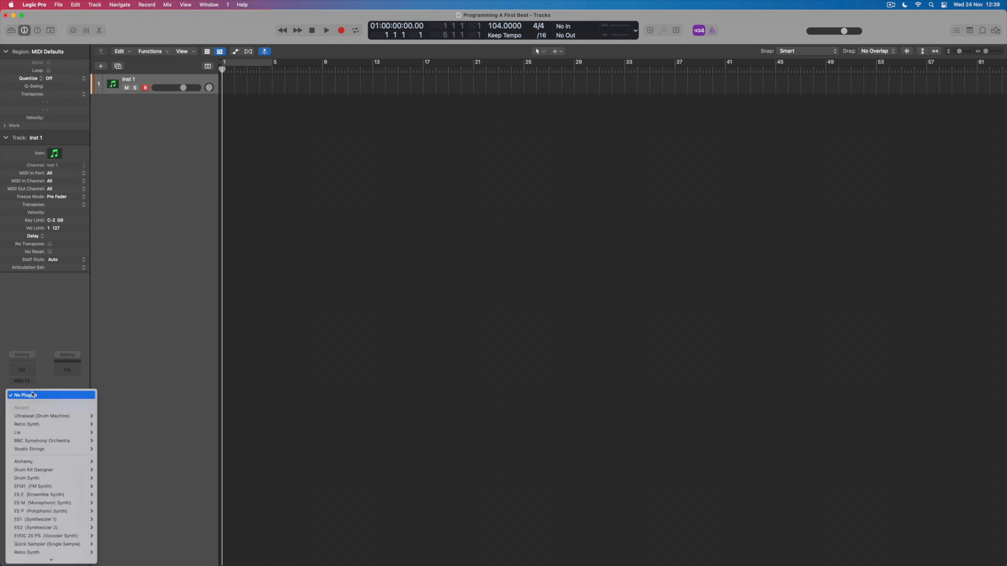
mouse_move(42, 502)
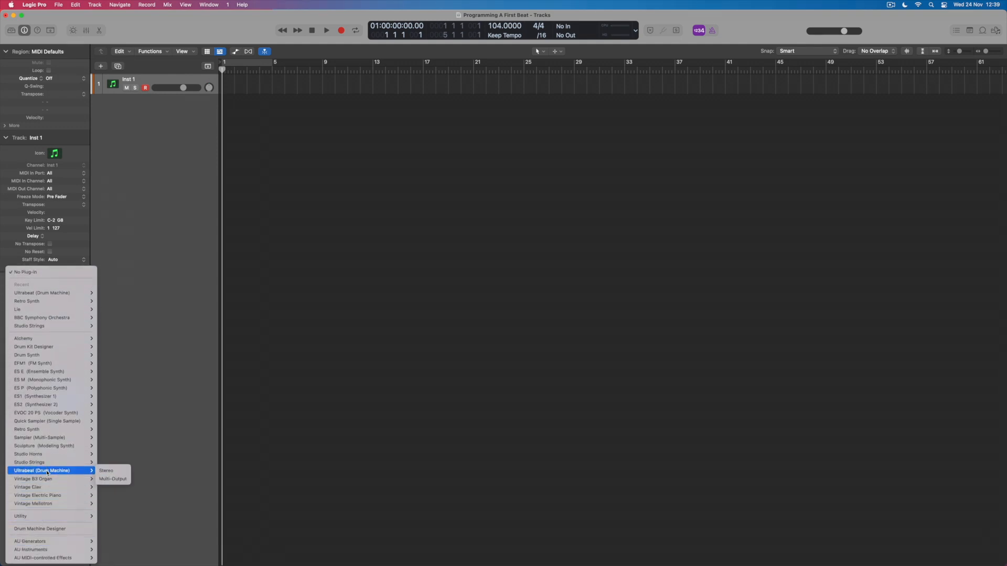
left_click(106, 471)
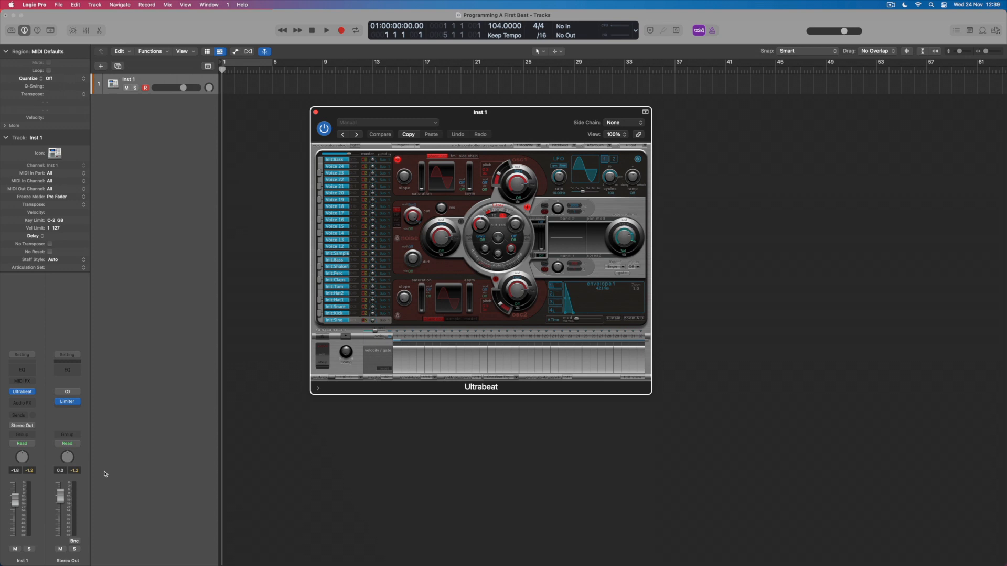
mouse_move(216, 371)
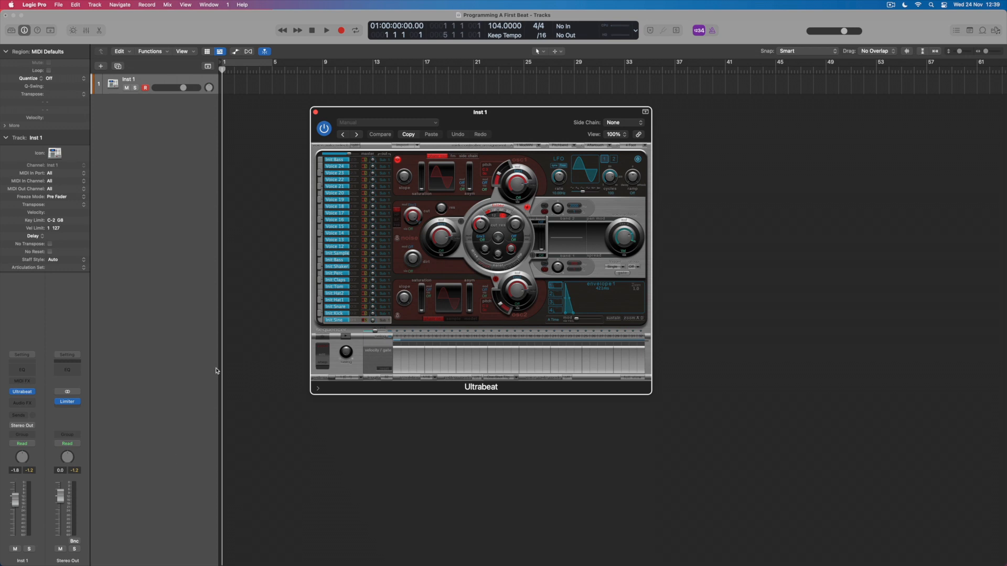
mouse_move(392, 124)
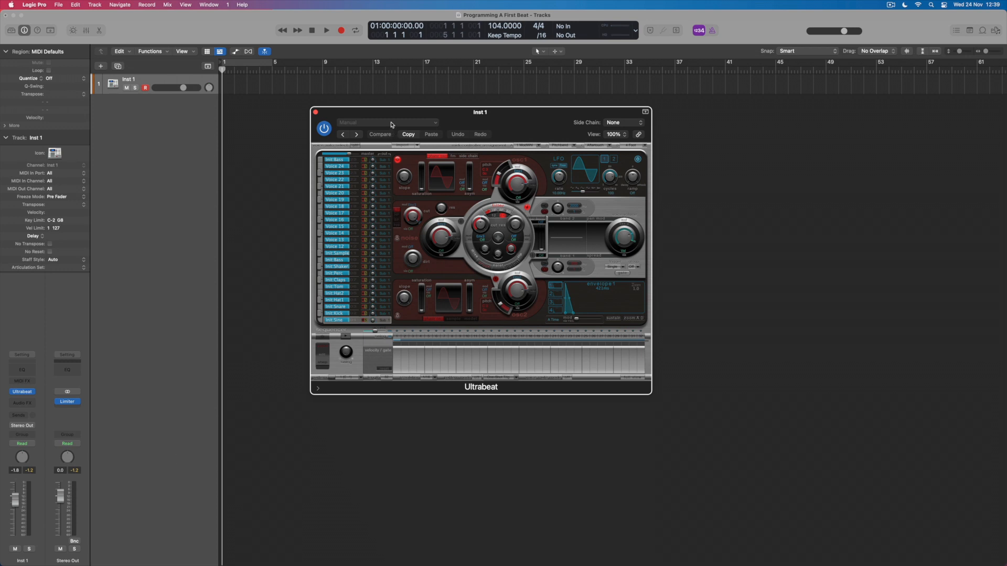
Choose the Nouveaux Disco Kit preset from Ultrabeat's Drum Kits menu.
left_click(388, 123)
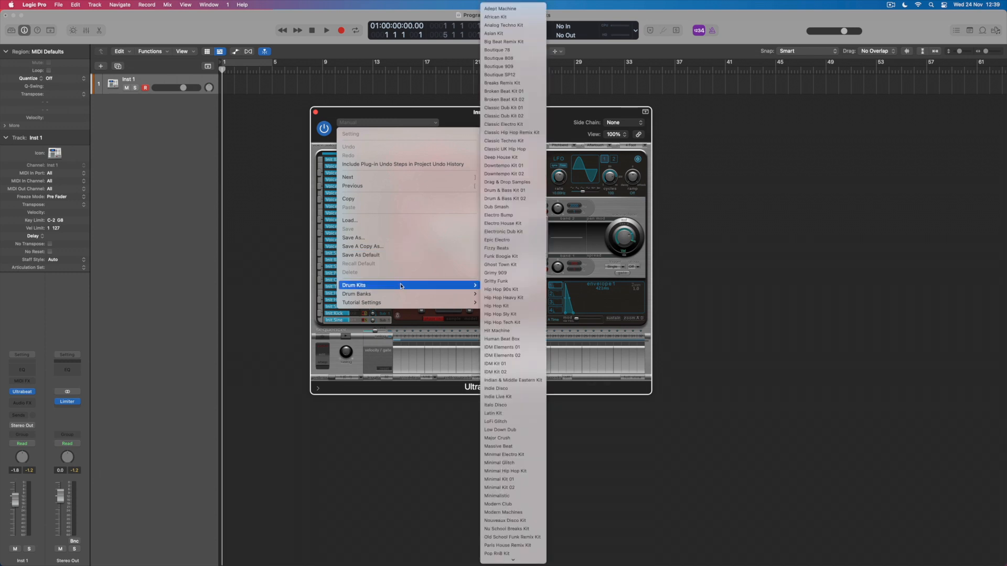
mouse_move(495, 422)
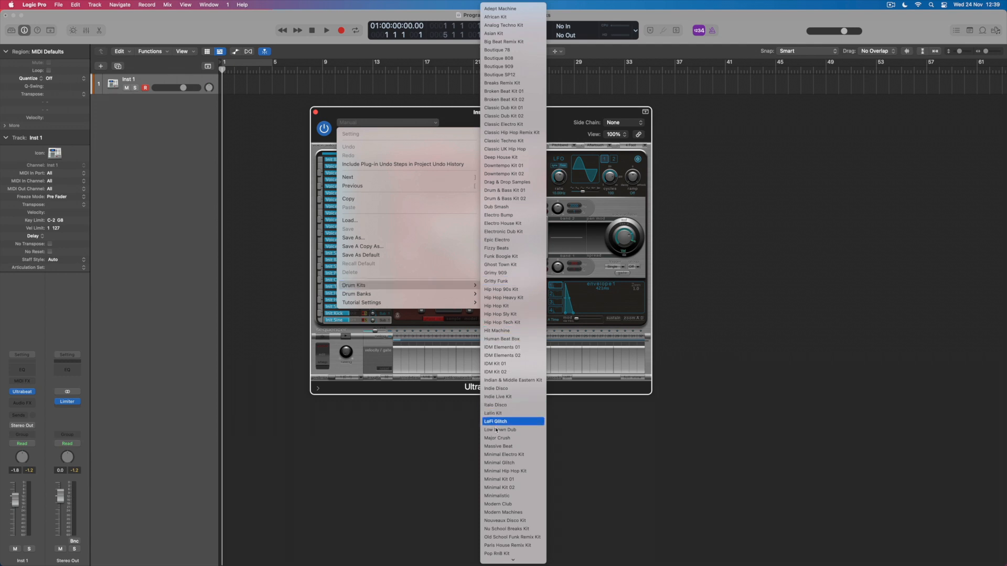
mouse_move(504, 462)
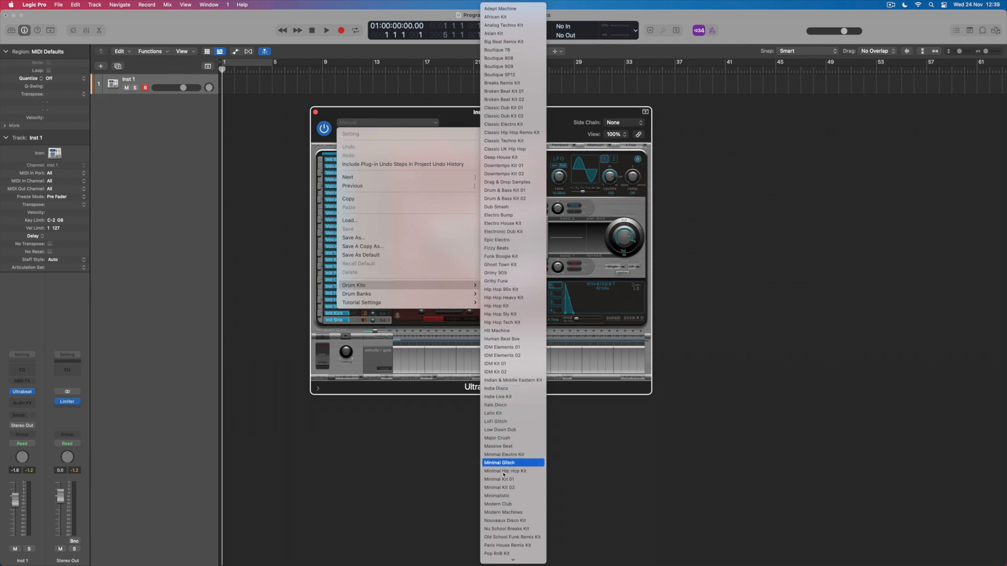
mouse_move(504, 520)
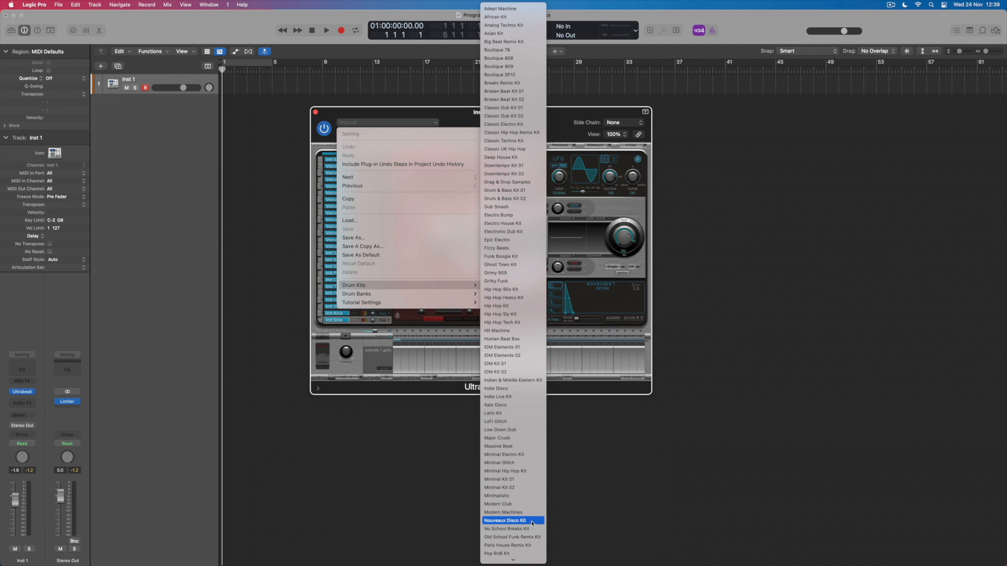
left_click(504, 521)
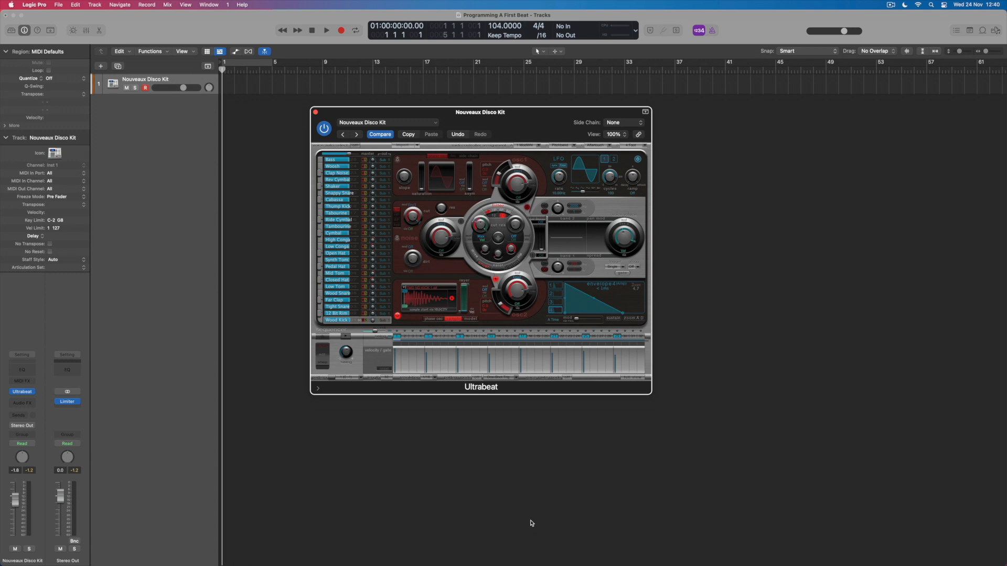
Record a short drum region at the track start, then play it back and stop.
left_click(341, 31)
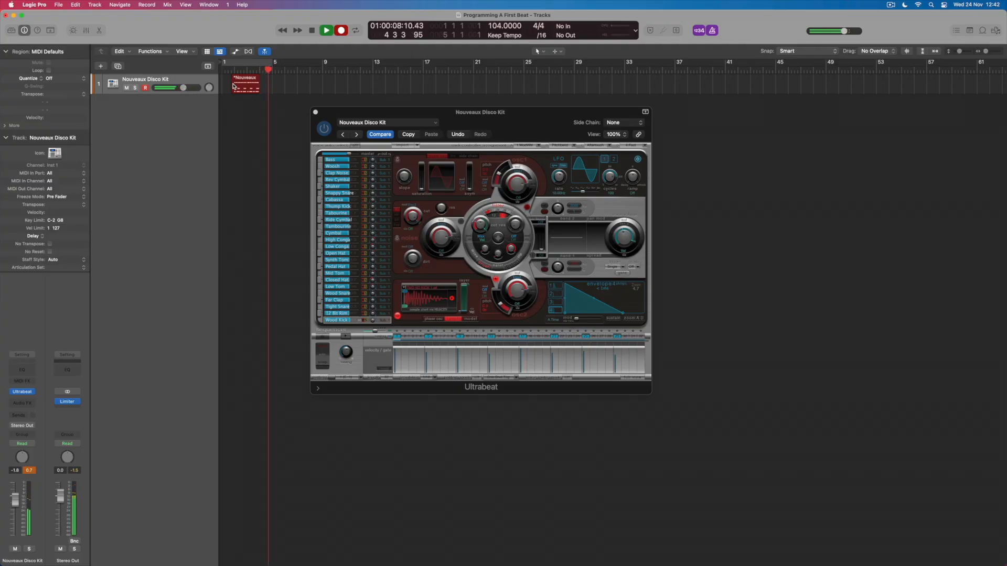
left_click(311, 30)
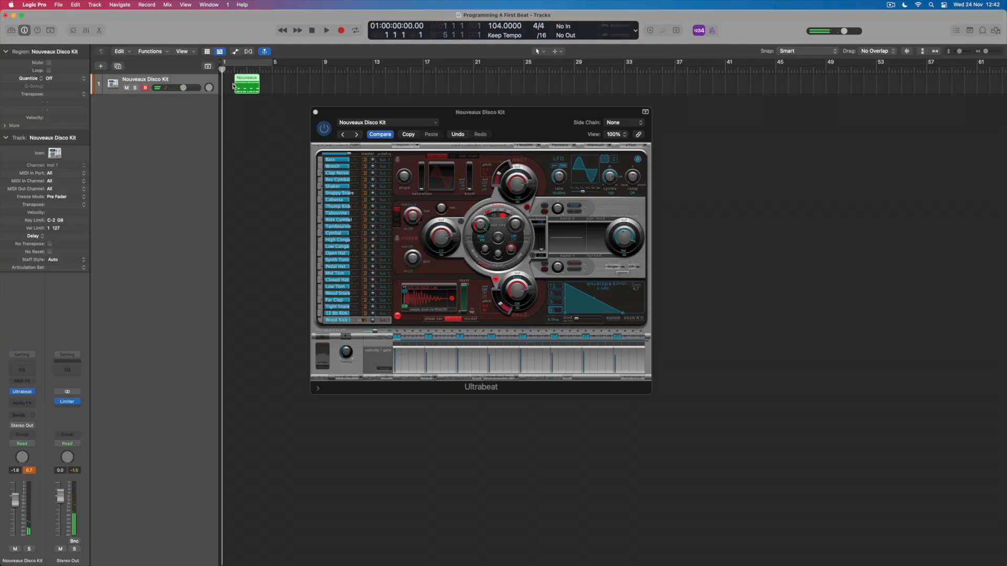
left_click(326, 30)
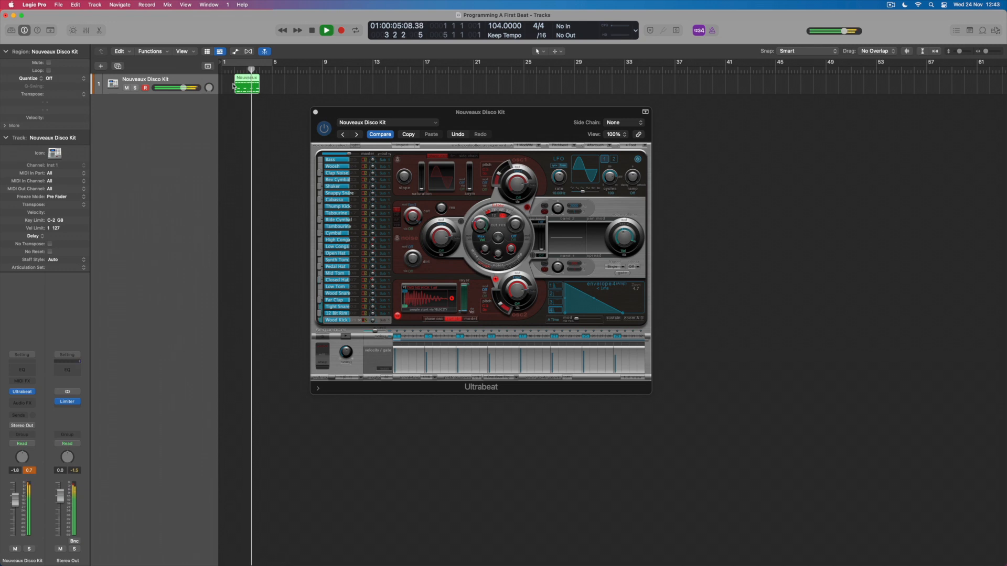
left_click(311, 31)
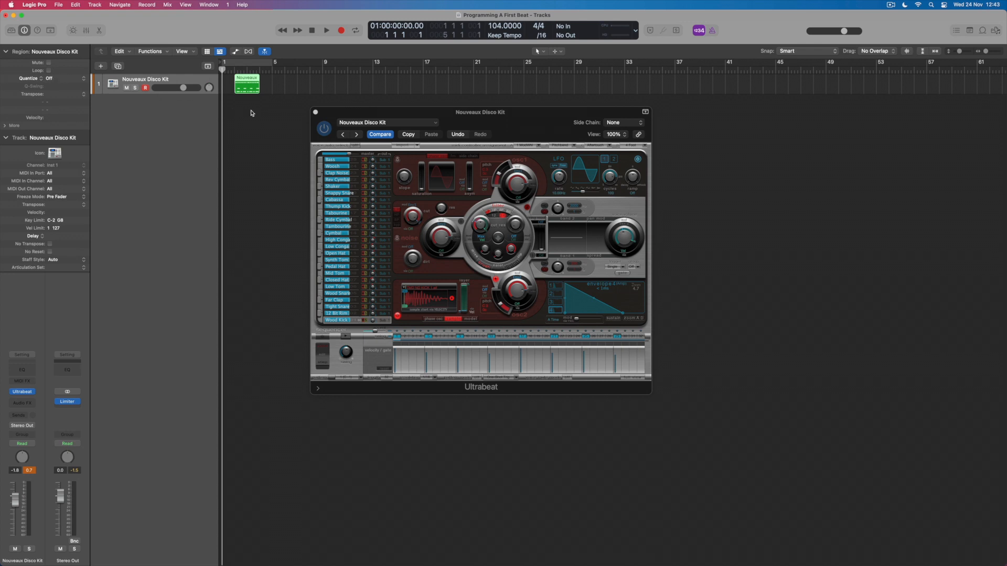
Quantize the recorded region to 1/16 notes in the Region inspector and audition it.
left_click(64, 78)
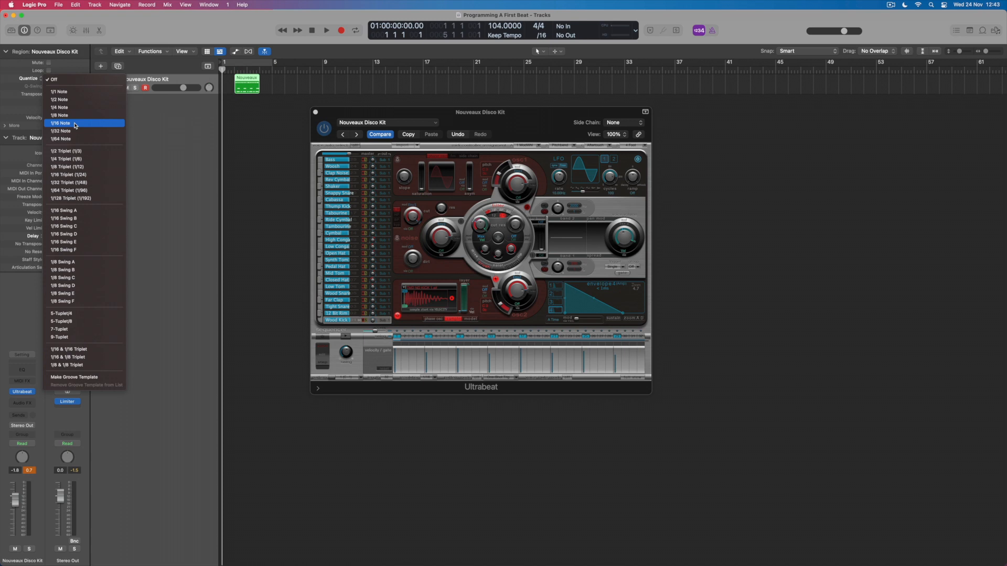
left_click(61, 123)
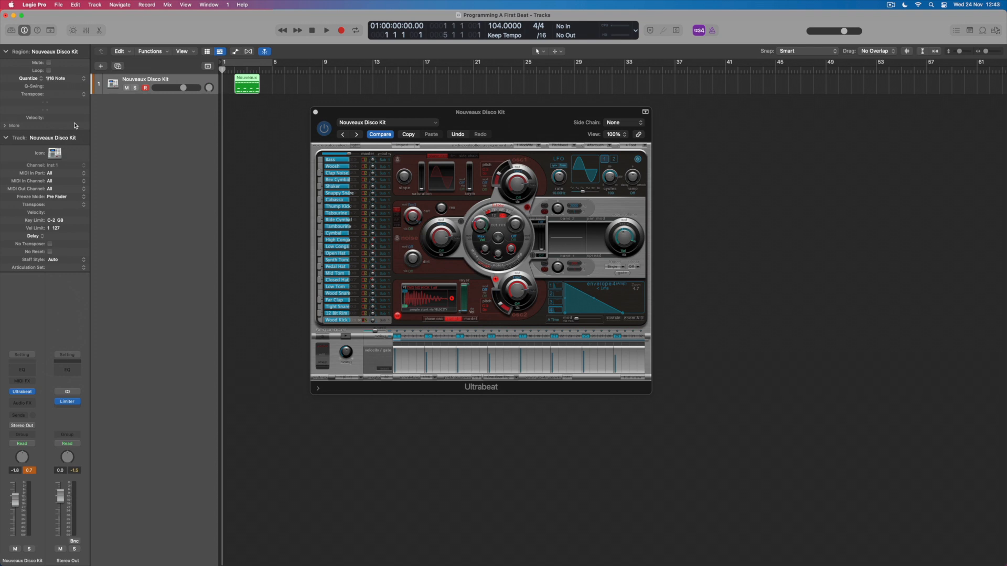
left_click(325, 30)
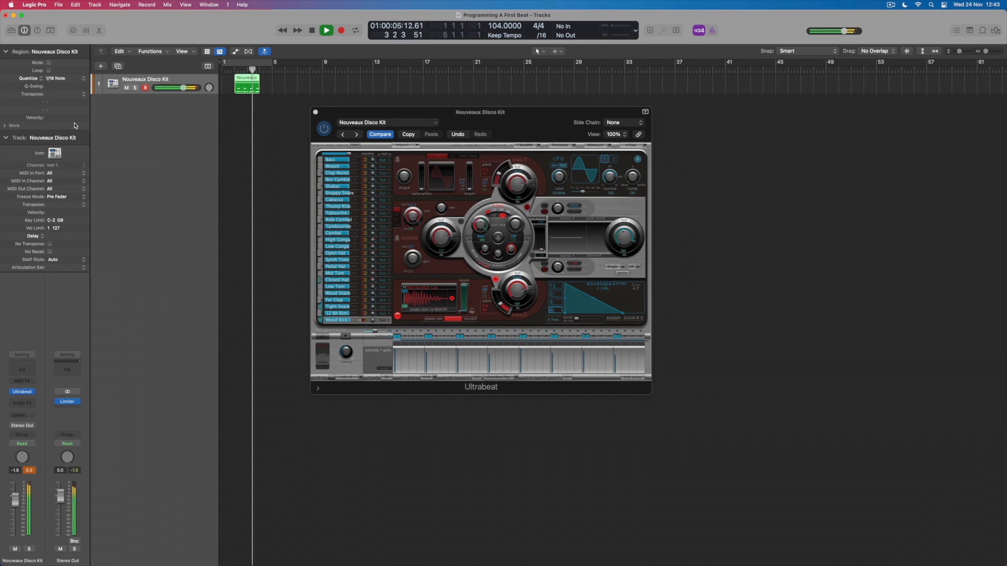
left_click(325, 31)
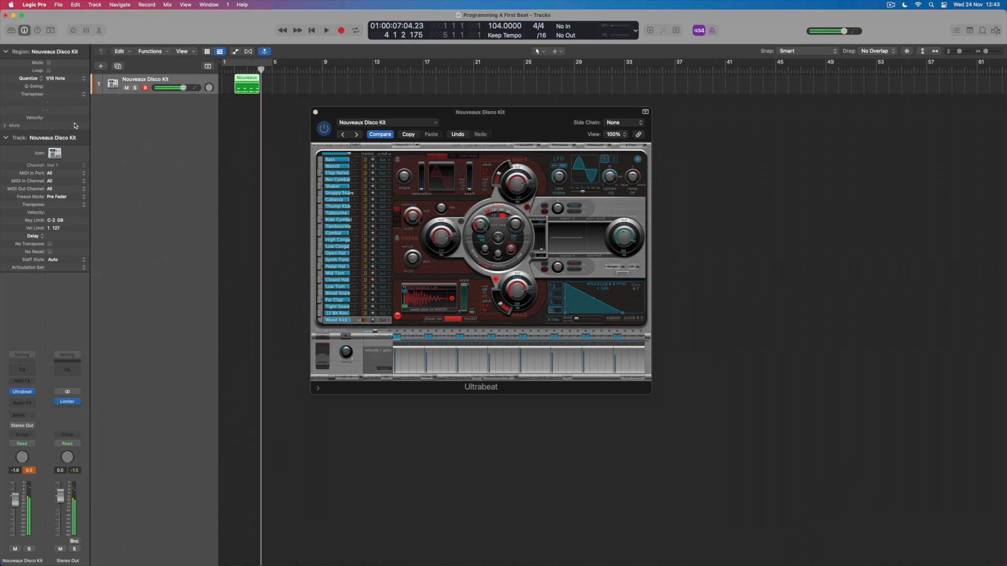
left_click(246, 84)
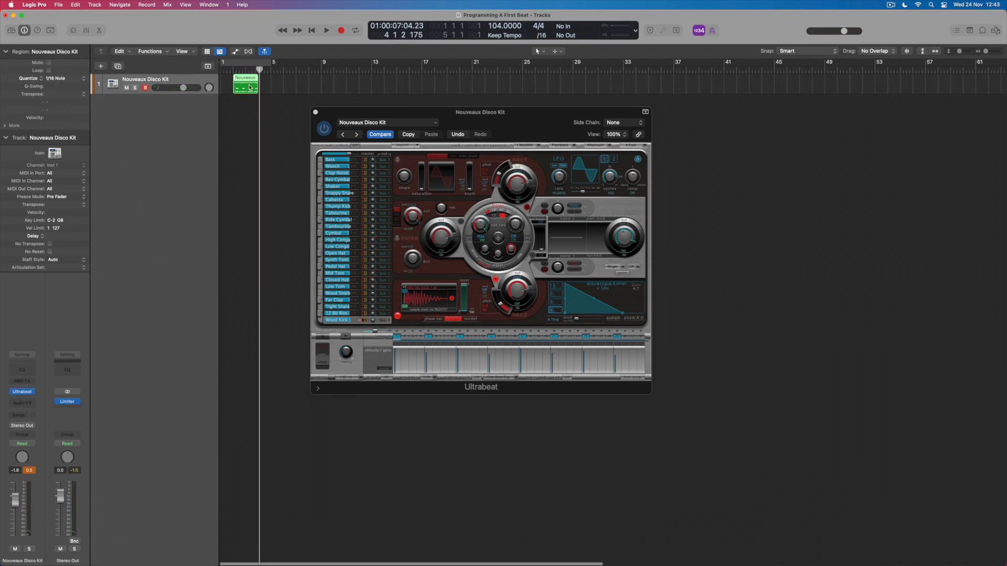
Enable the Loop checkbox so the drum region repeats across the timeline, then play it.
left_click(49, 71)
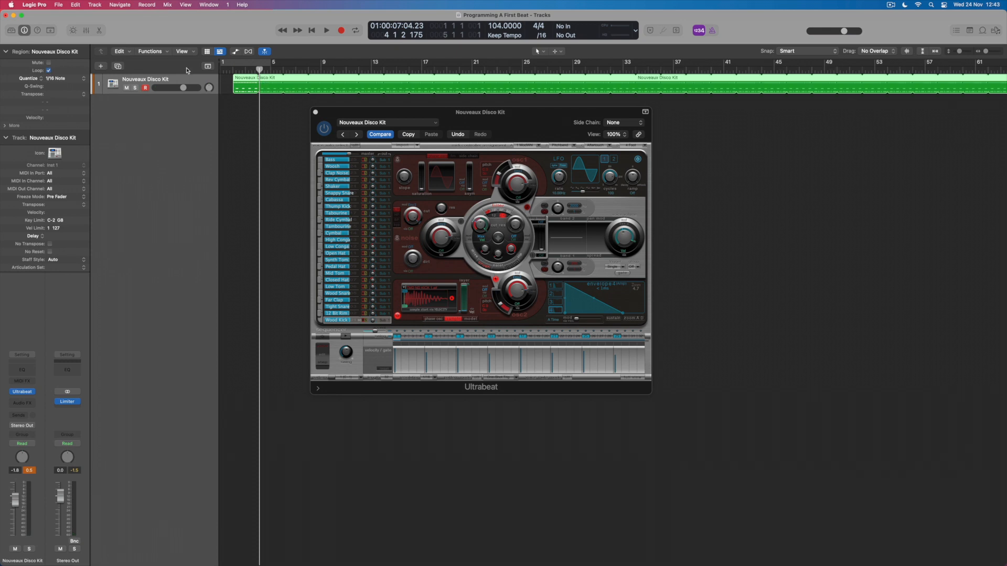
left_click(326, 31)
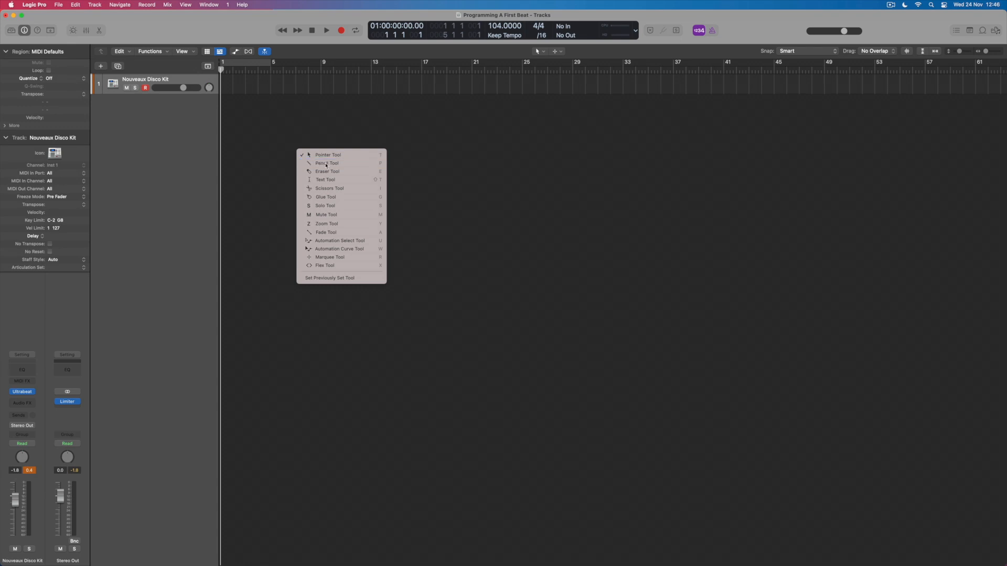
Resize the region out to eight bars and back down to two bars.
left_click(327, 163)
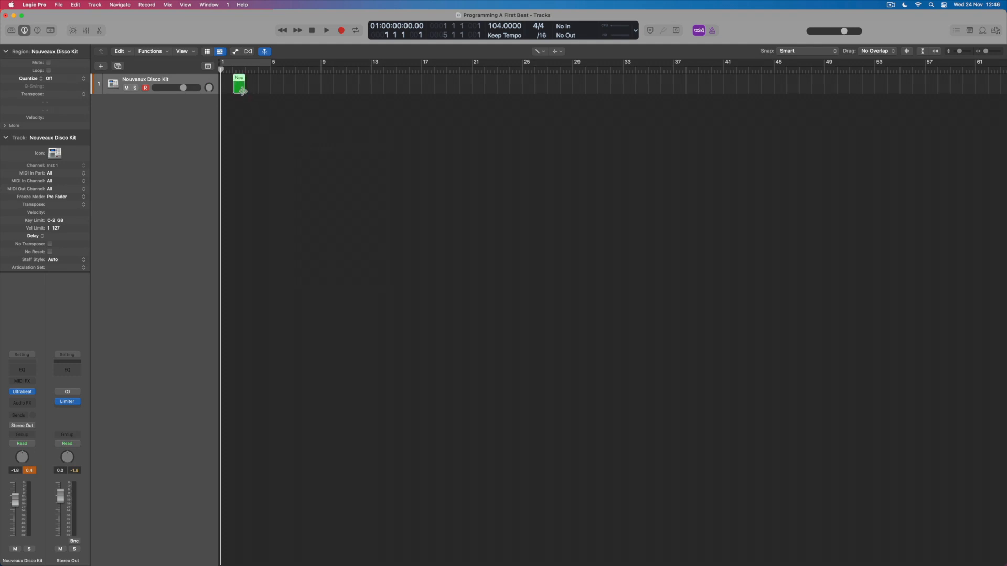
left_click_drag(245, 88, 256, 87)
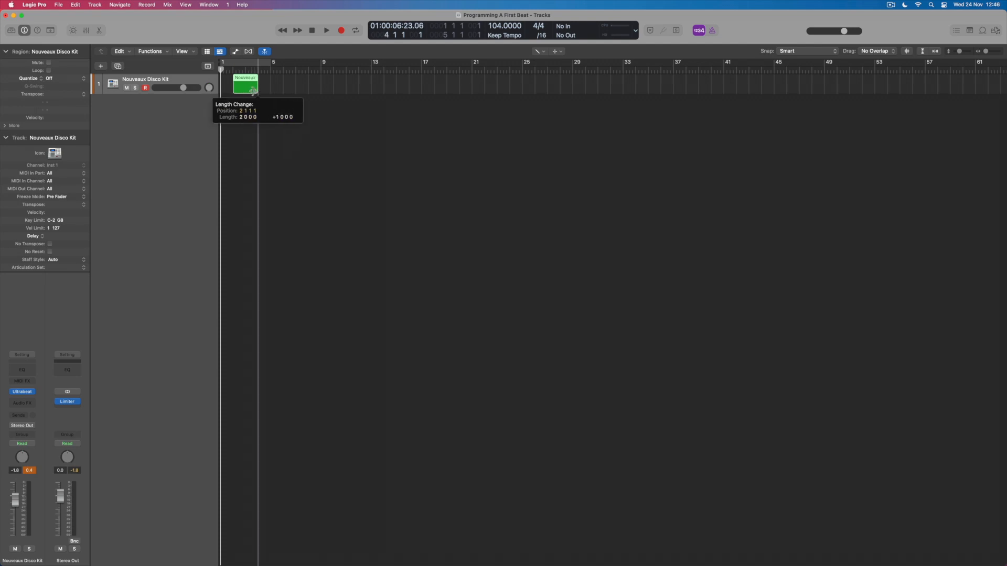
left_click_drag(255, 92, 332, 92)
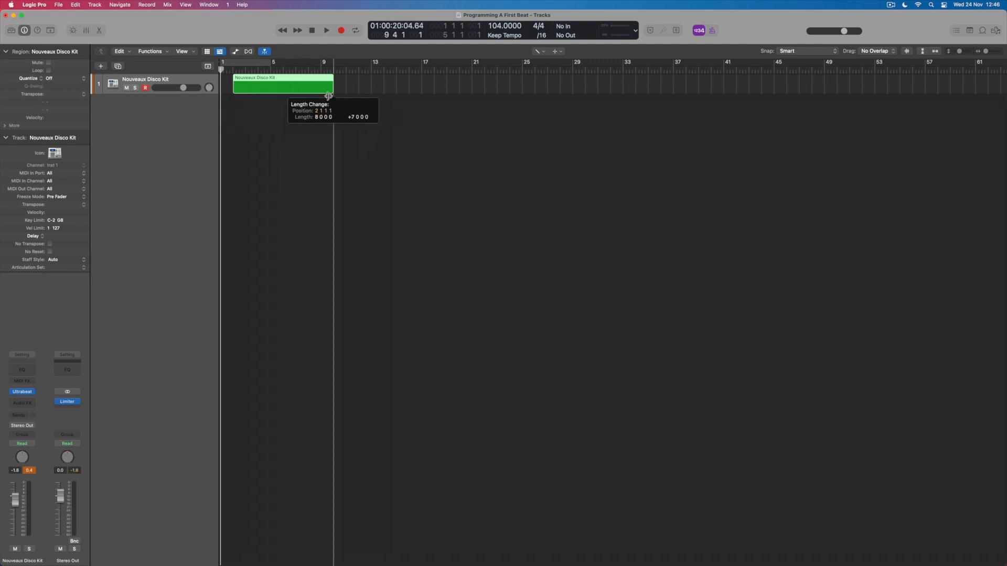
left_click_drag(334, 94, 256, 93)
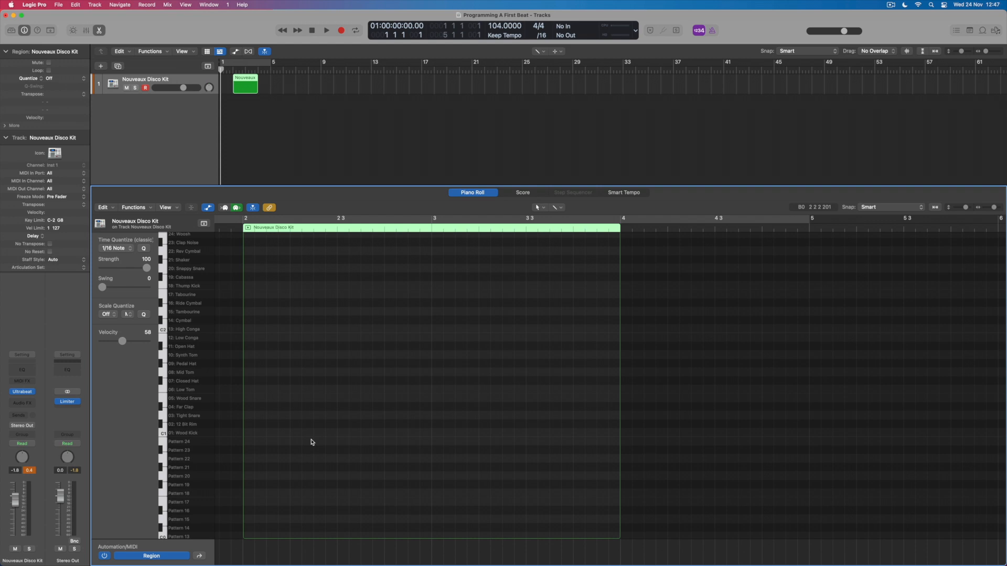
mouse_move(376, 410)
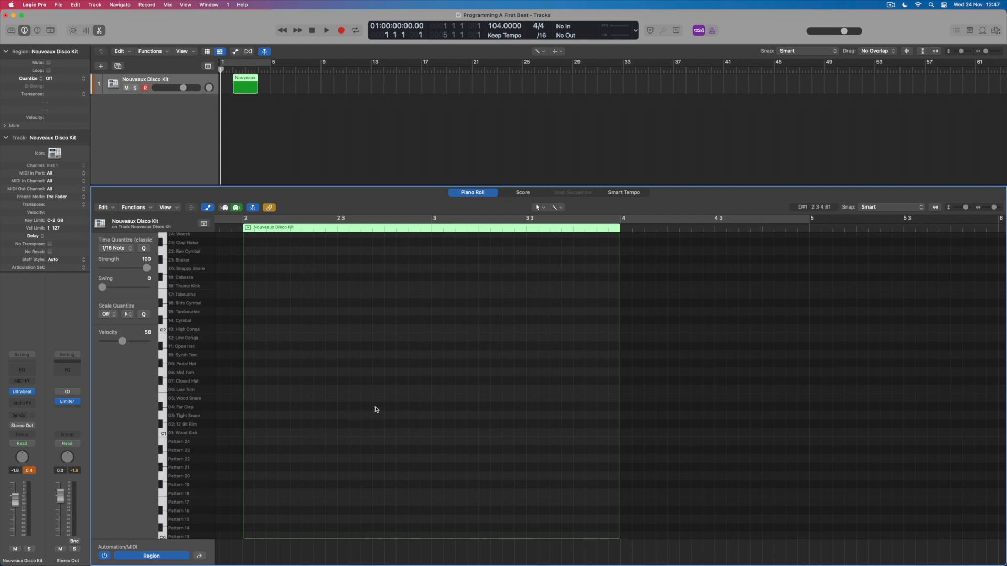
Select the Pencil Tool from the Piano Roll's left tool menu.
left_click(538, 207)
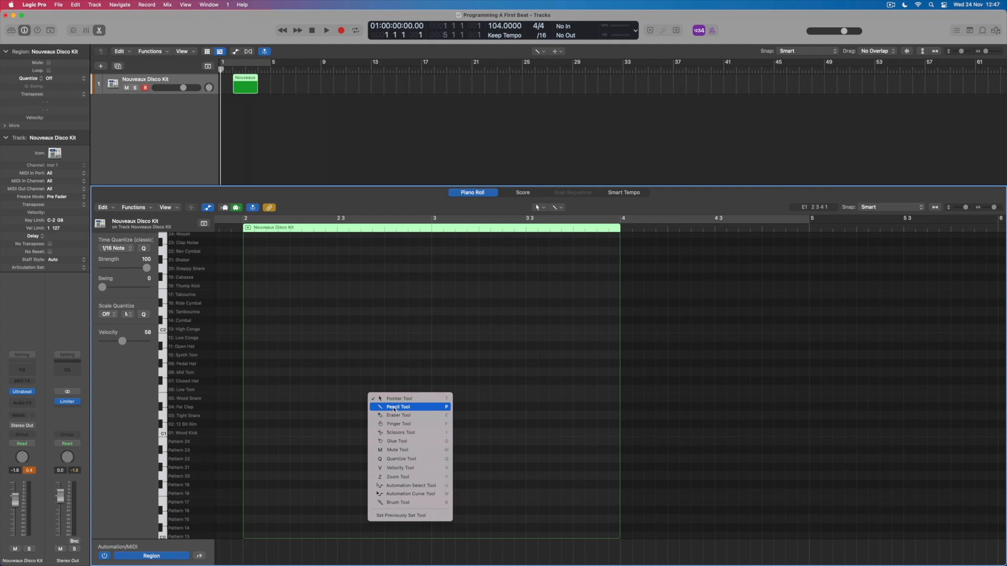
left_click(398, 407)
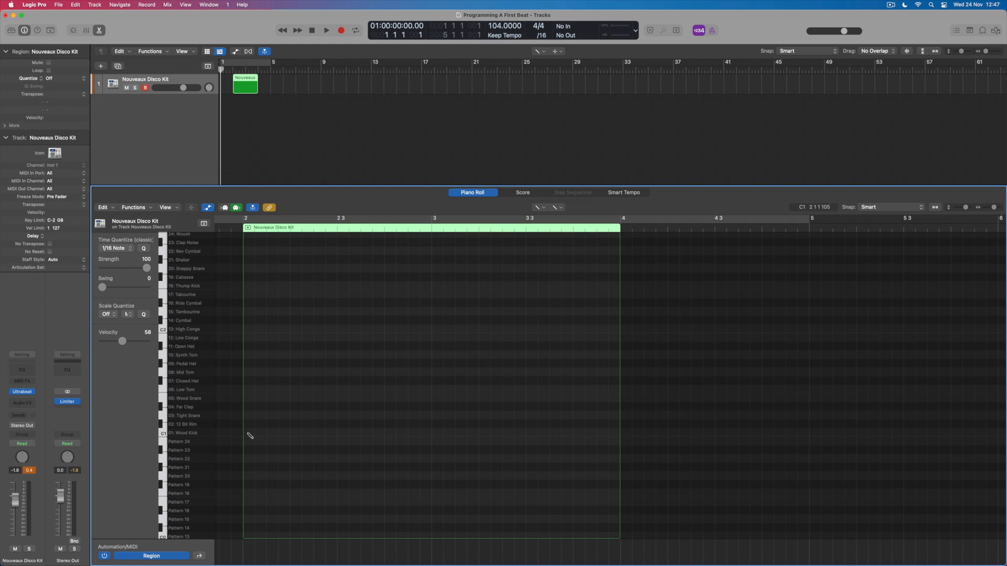
Cycle playback over the two bars and pencil in Wood Kick, Tight Snare and Closed Hat notes.
left_click(248, 431)
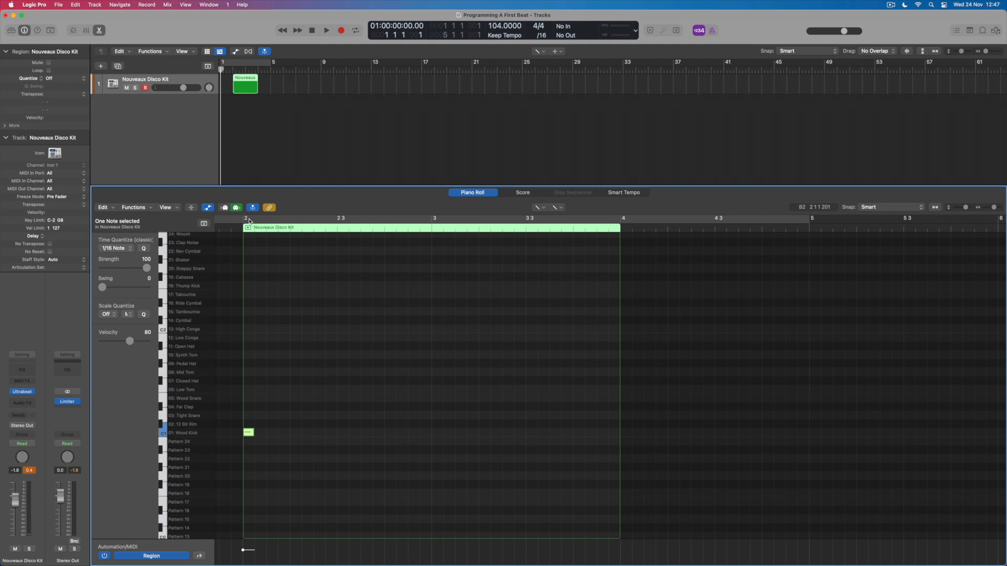
left_click_drag(244, 218, 620, 218)
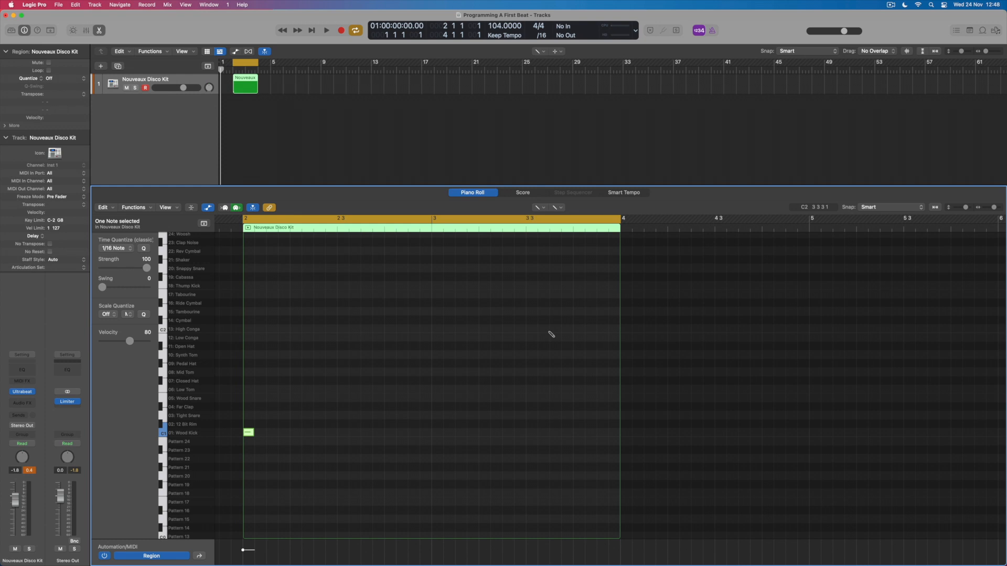
left_click(325, 30)
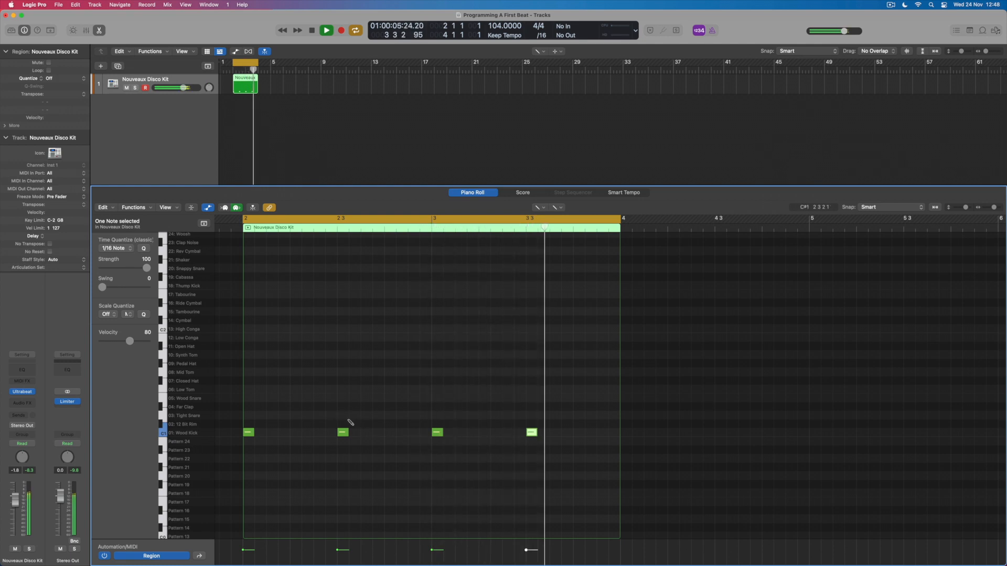
left_click(296, 415)
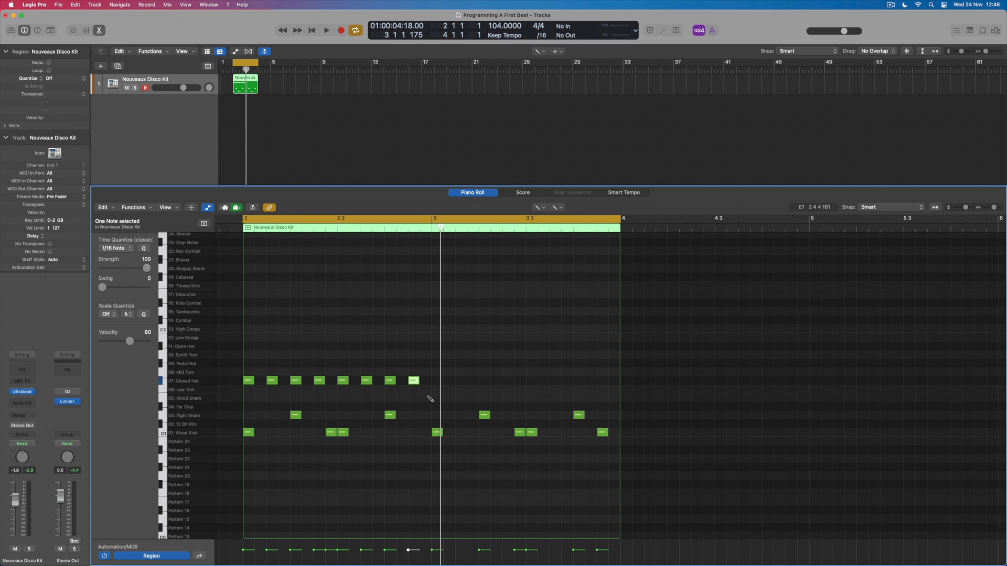
With the Pointer Tool, Option-drag the eight Closed Hat notes to copy them into bar two.
right_click(431, 398)
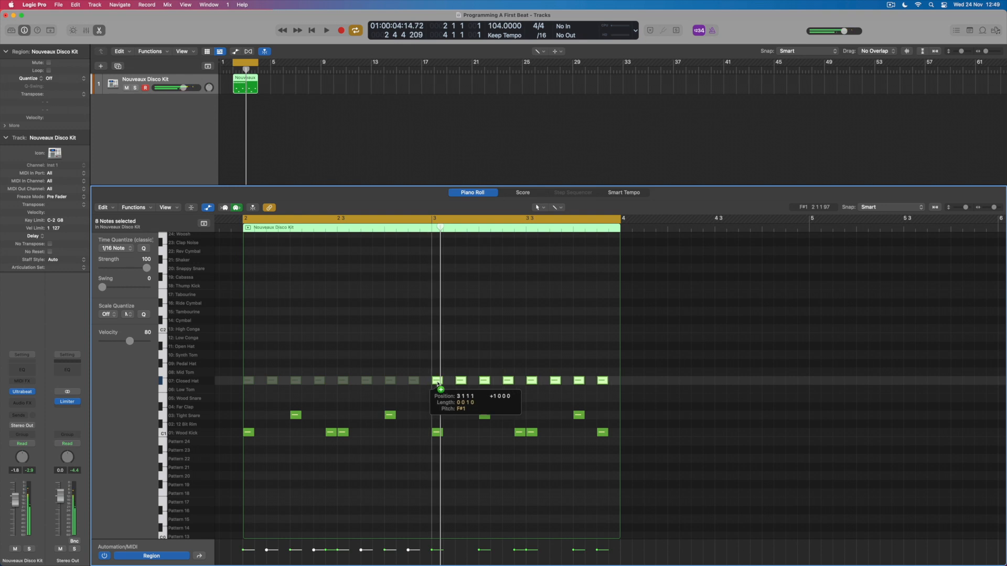
left_click_drag(440, 380, 439, 390)
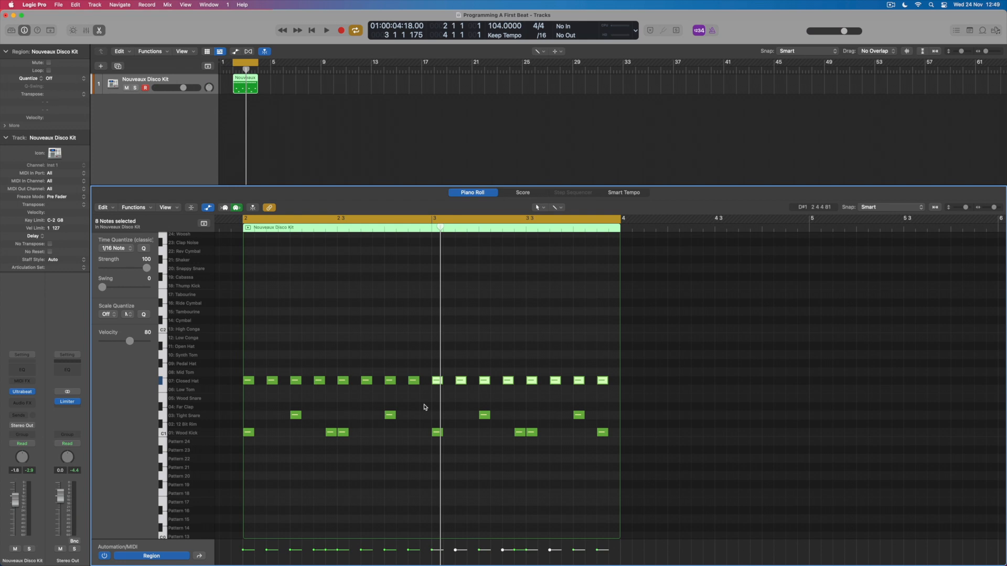
mouse_move(424, 407)
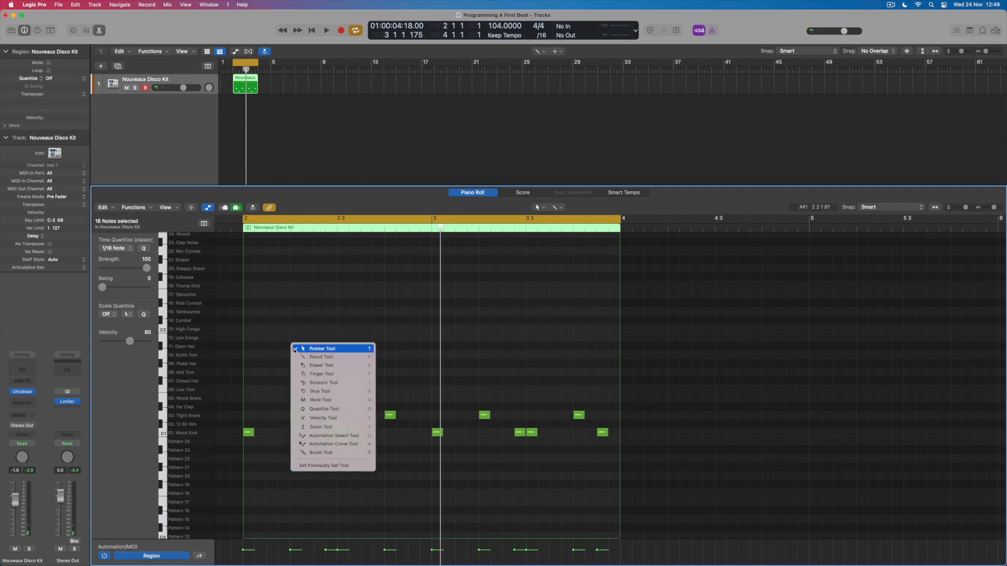
mouse_move(324, 453)
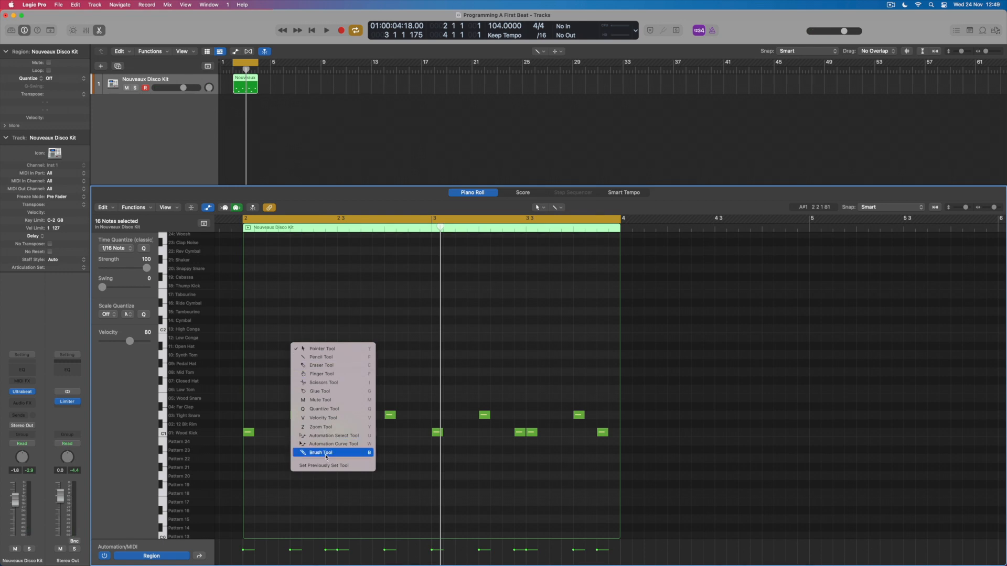
Paint continuous sixteenth notes along the Closed Hat row with the Brush Tool and play.
left_click(321, 452)
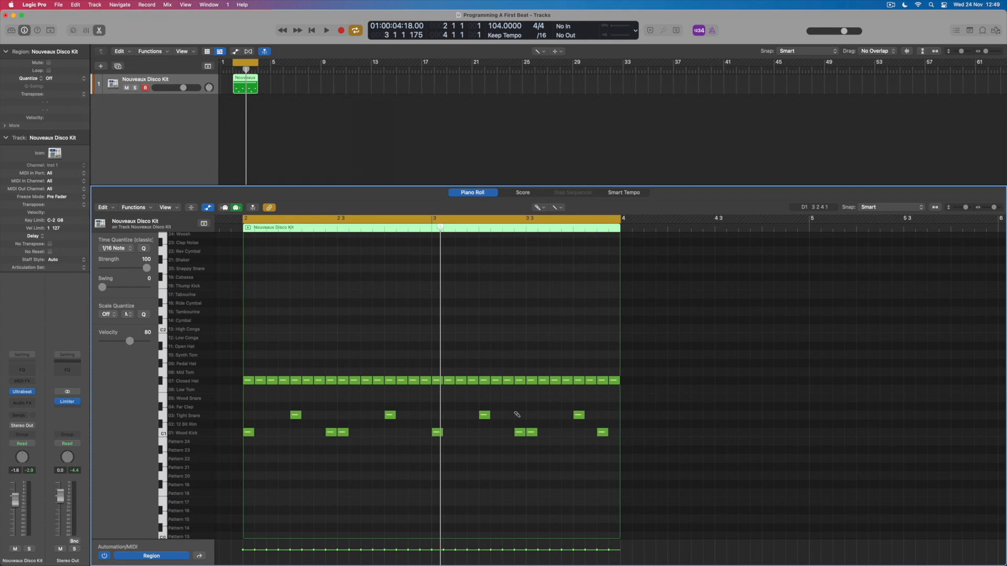
left_click(325, 30)
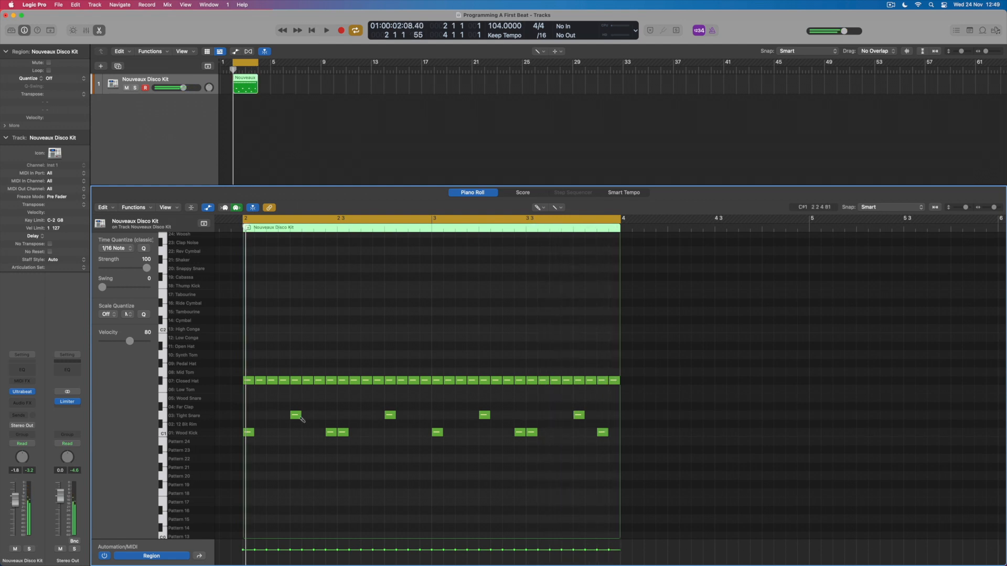
Delete several Closed Hat sixteenth notes with the Pointer Tool and audition the gapped rhythm in cycle.
right_click(299, 418)
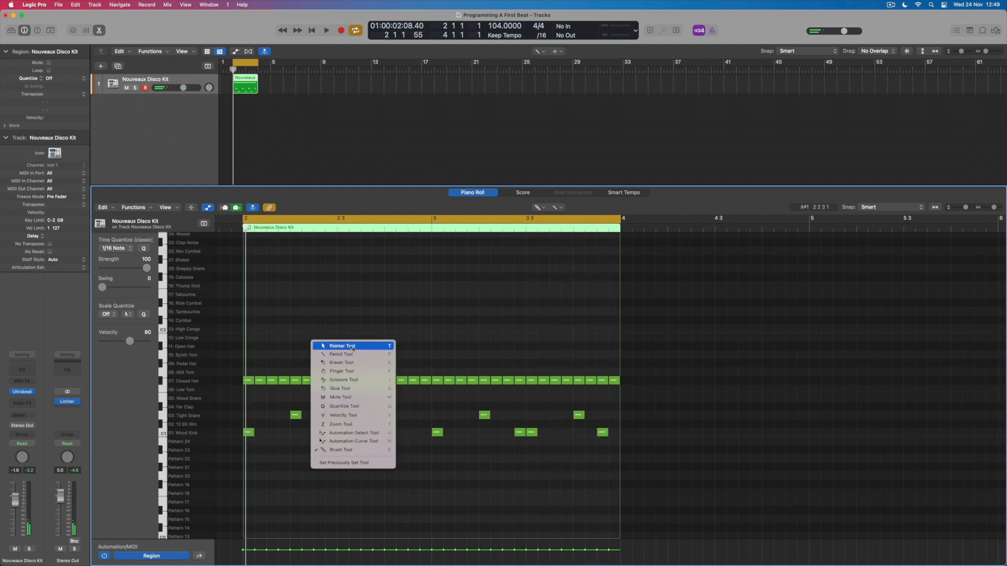
left_click(342, 345)
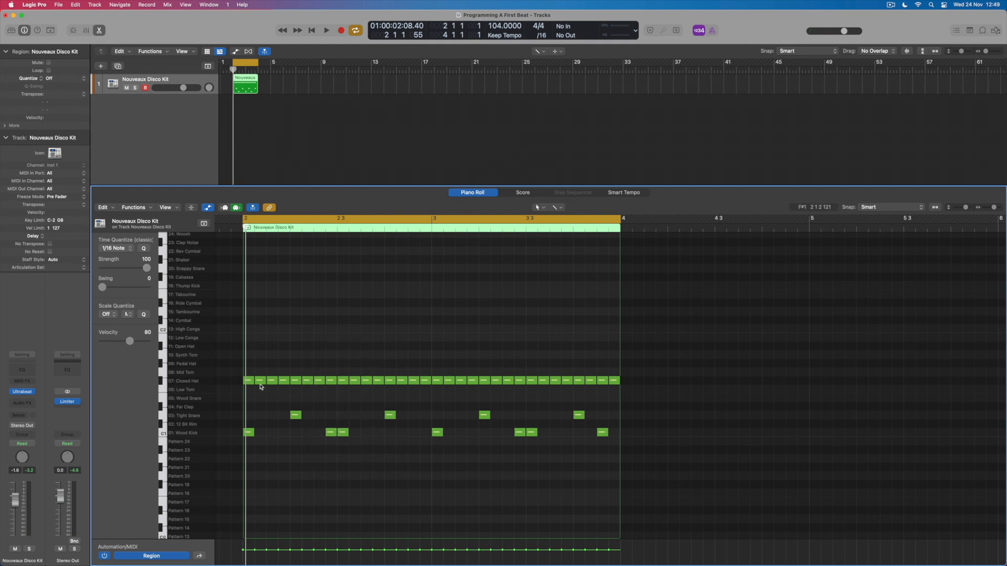
left_click(259, 379)
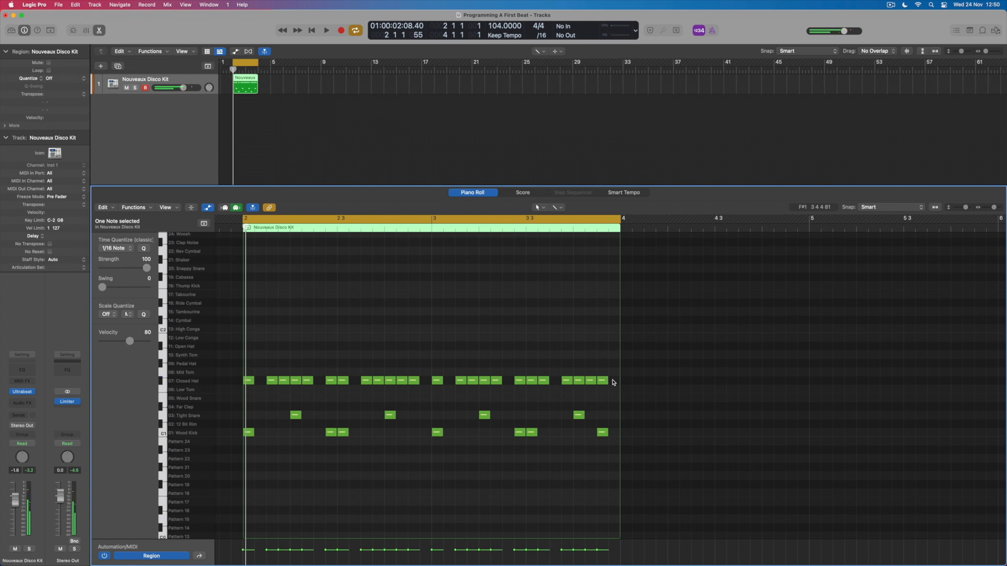
left_click(325, 30)
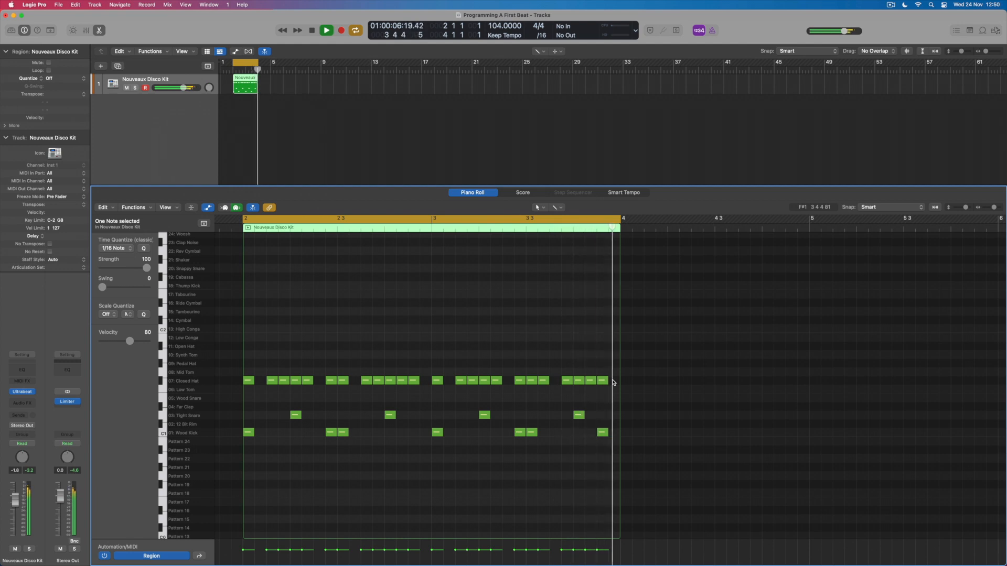
left_click(325, 30)
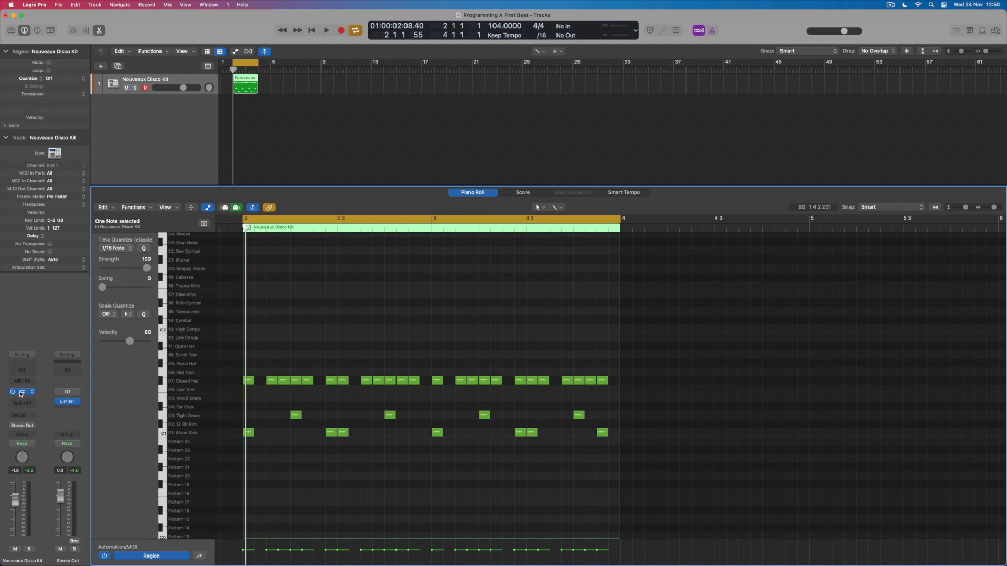
Lower the Closed Hat sound's volume in the Ultrabeat kit window while auditioning the beat.
left_click(22, 392)
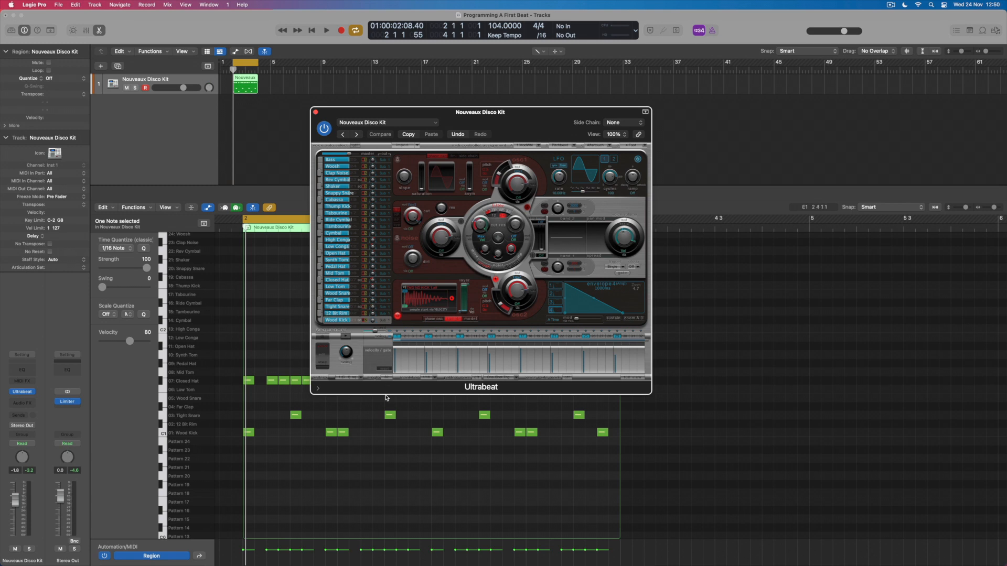
left_click(326, 30)
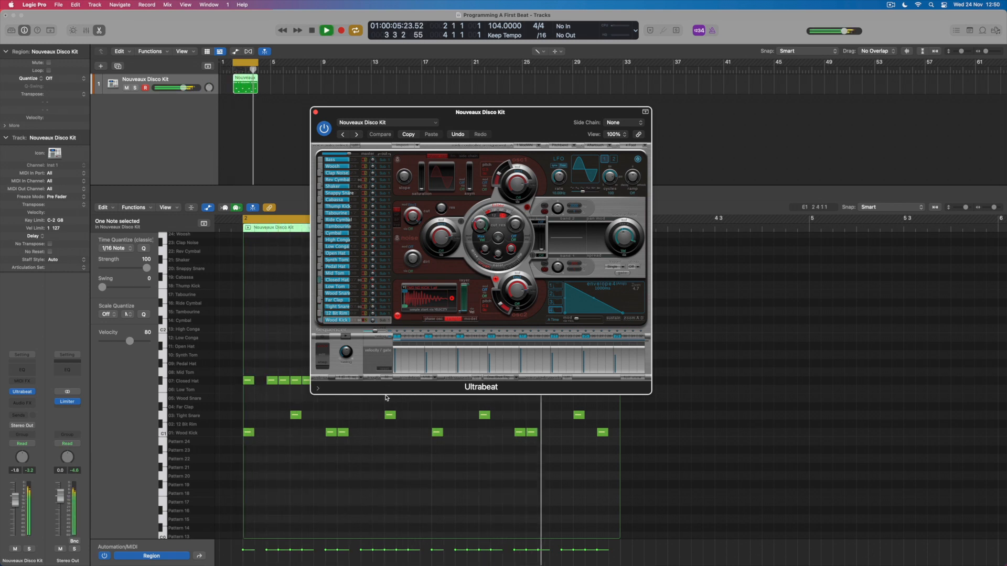
left_click(311, 30)
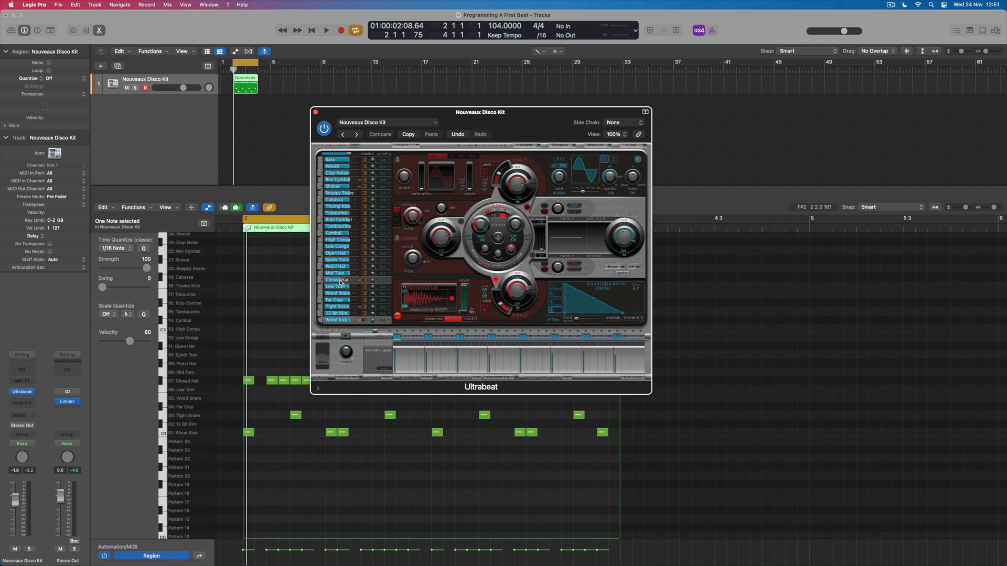
left_click(325, 30)
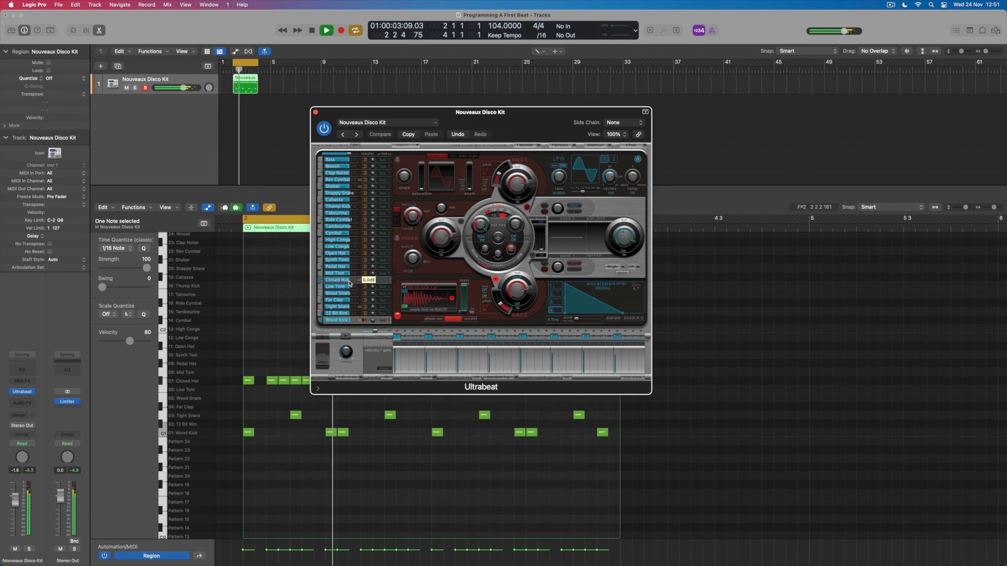
left_click_drag(370, 280, 370, 289)
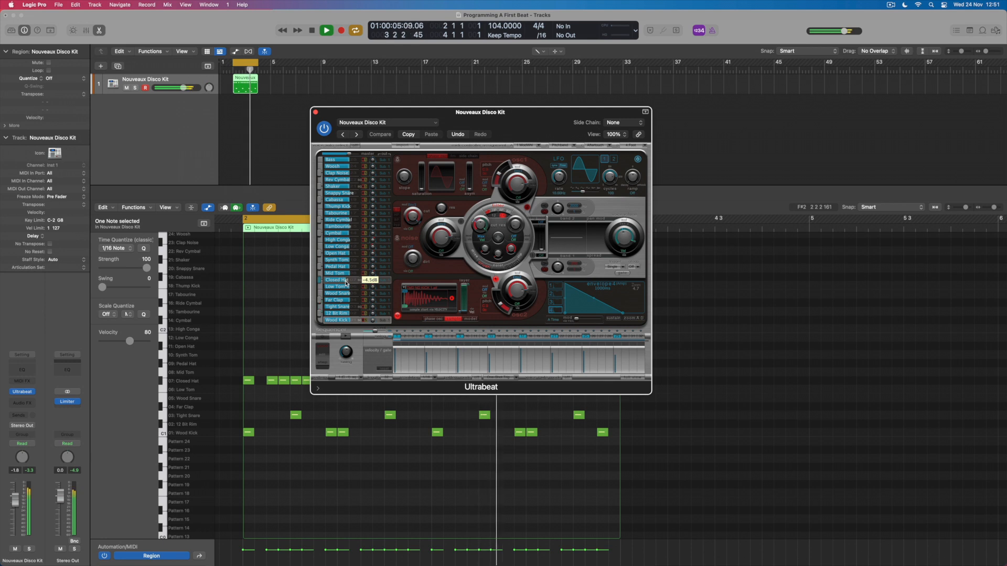
left_click(311, 30)
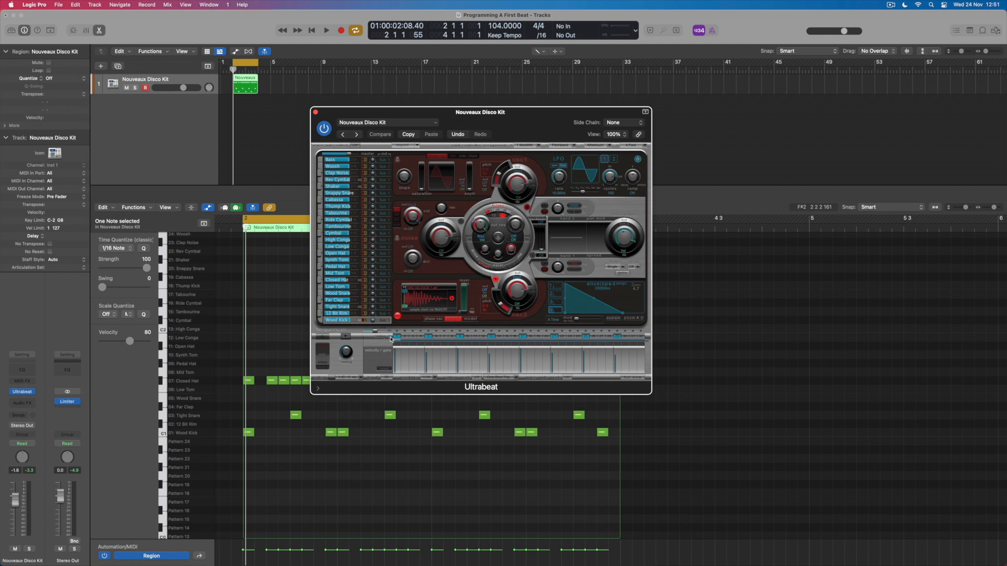
Play back the existing Nouveaux Disco Kit drum notes and stop.
left_click(325, 31)
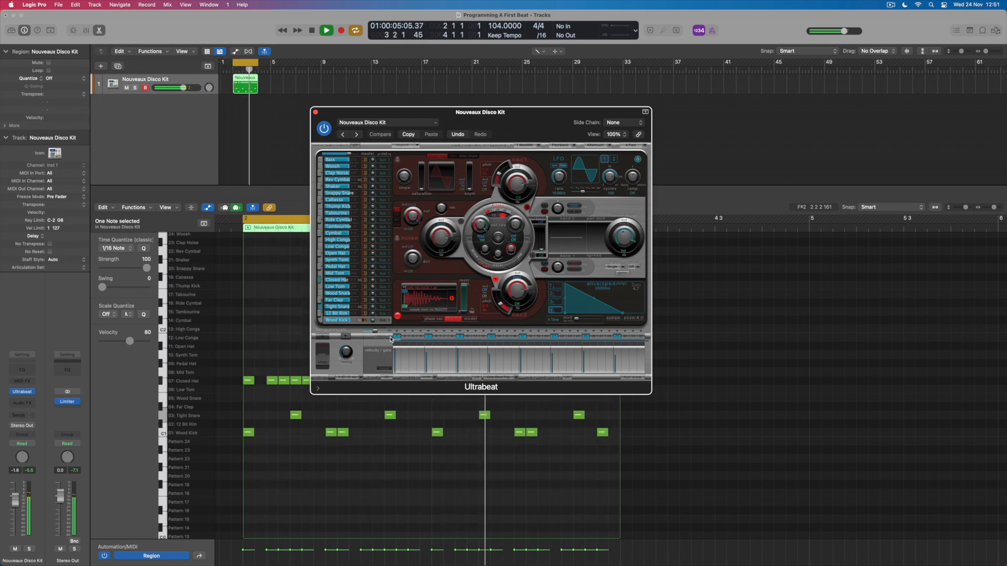
left_click(326, 30)
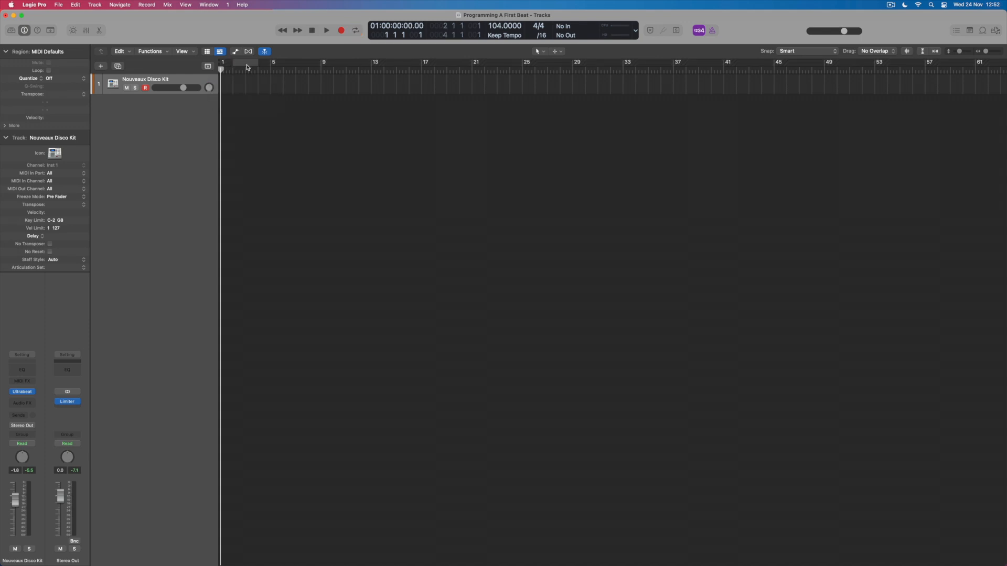
mouse_move(229, 85)
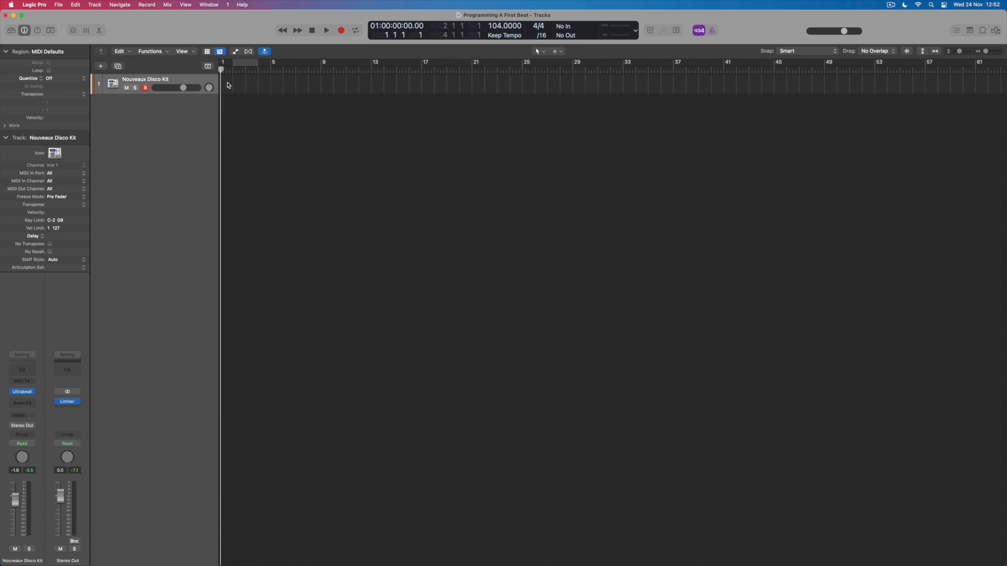
Create a pattern region at the track start via Create Pattern Region on the shortcut menu.
right_click(227, 85)
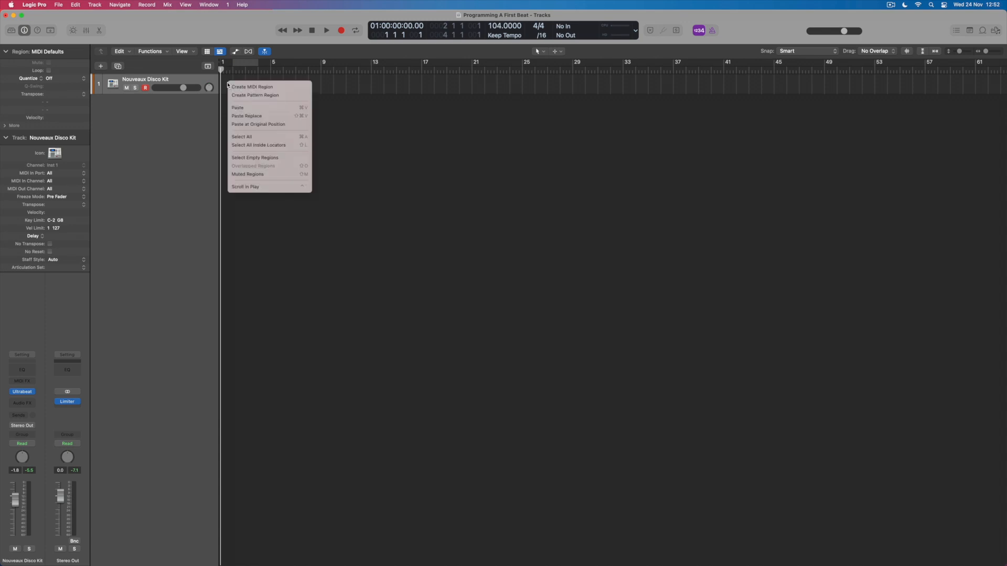
mouse_move(255, 96)
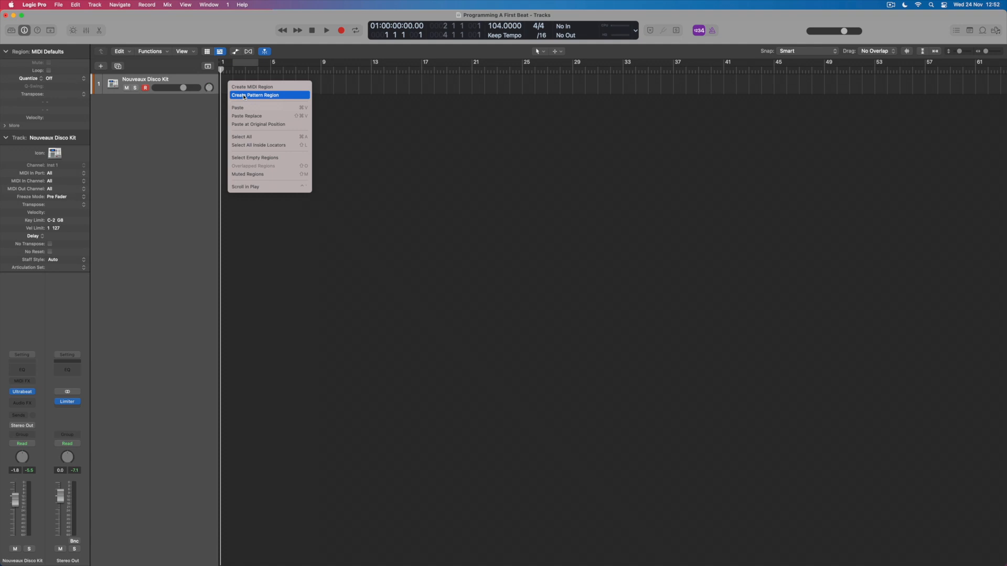
mouse_move(272, 96)
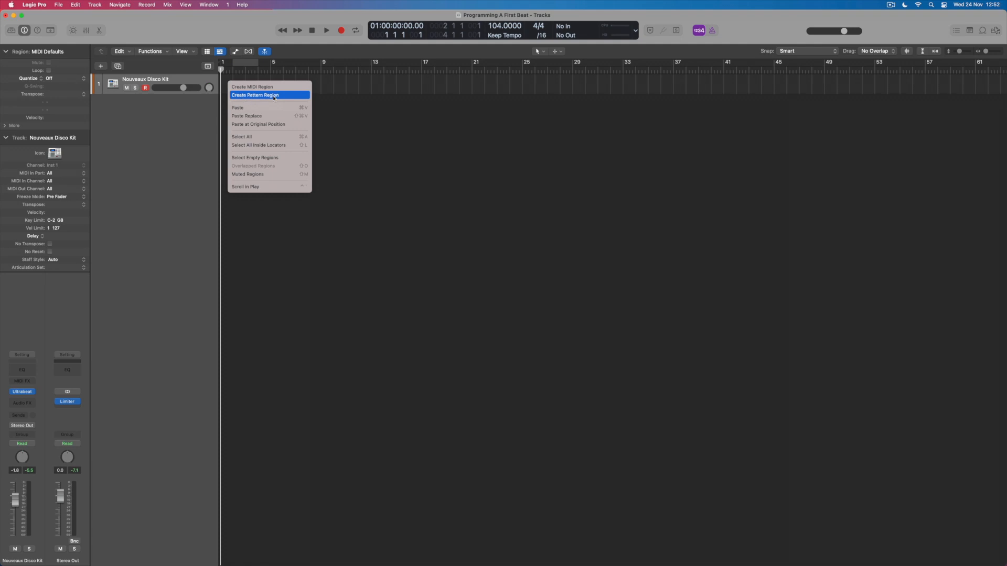
left_click(255, 96)
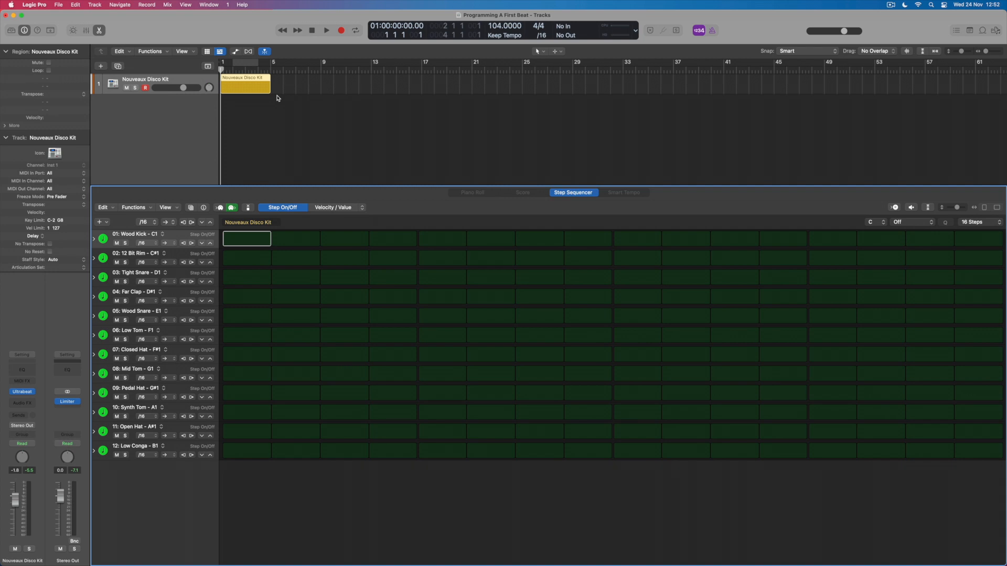
mouse_move(218, 69)
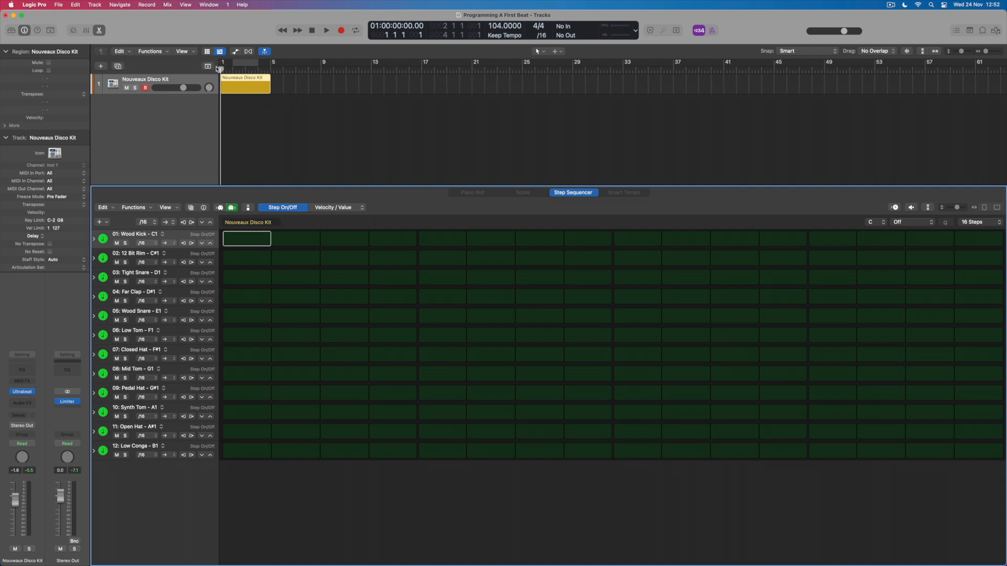
Turn on Cycle over bars 1 to 5 and start looped playback of the pattern region.
left_click(354, 31)
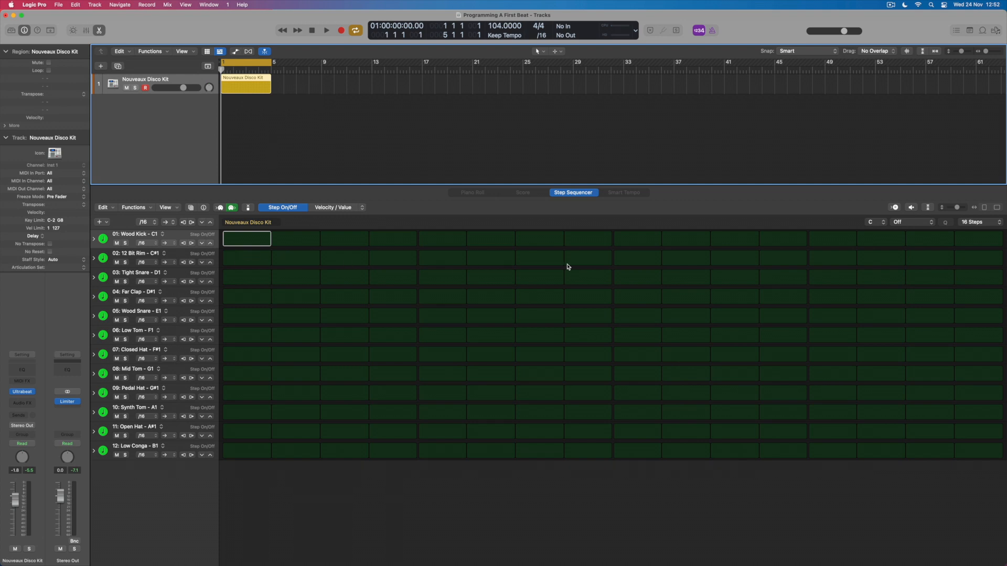
left_click(325, 30)
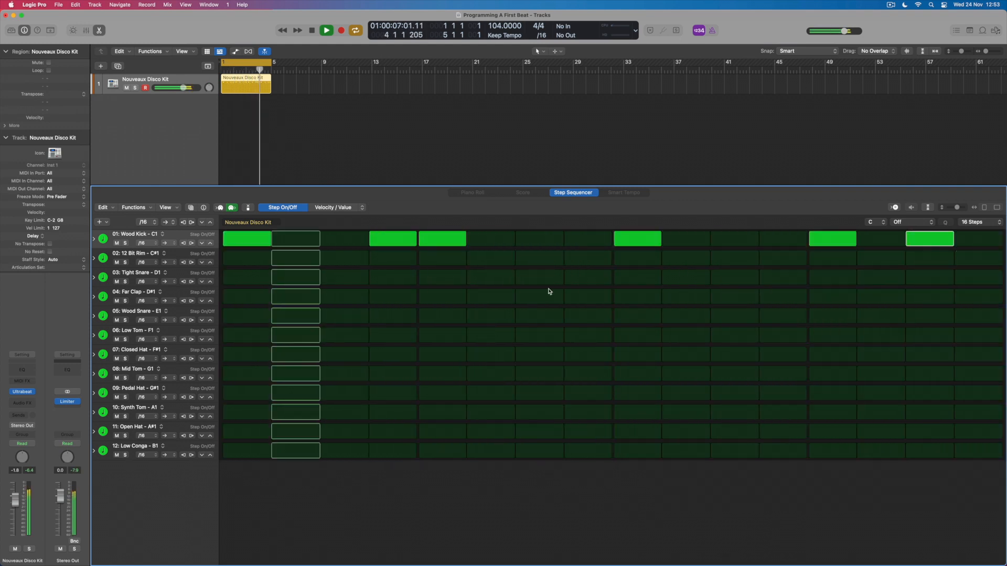
Add Tight Snare backbeats, a Far Clap with the snare, an Open Hat on step 2 and a closed hat step.
left_click(442, 277)
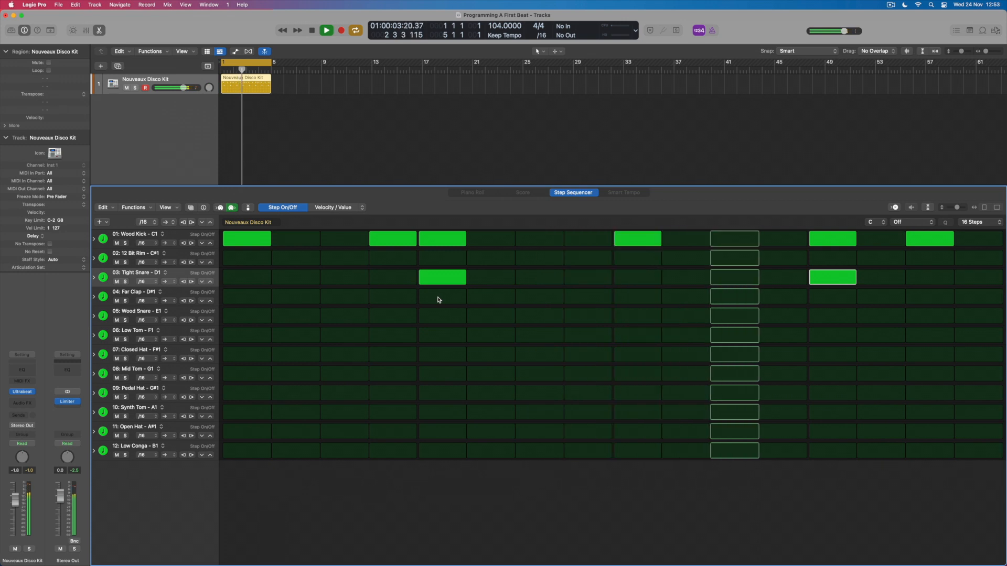
left_click(441, 296)
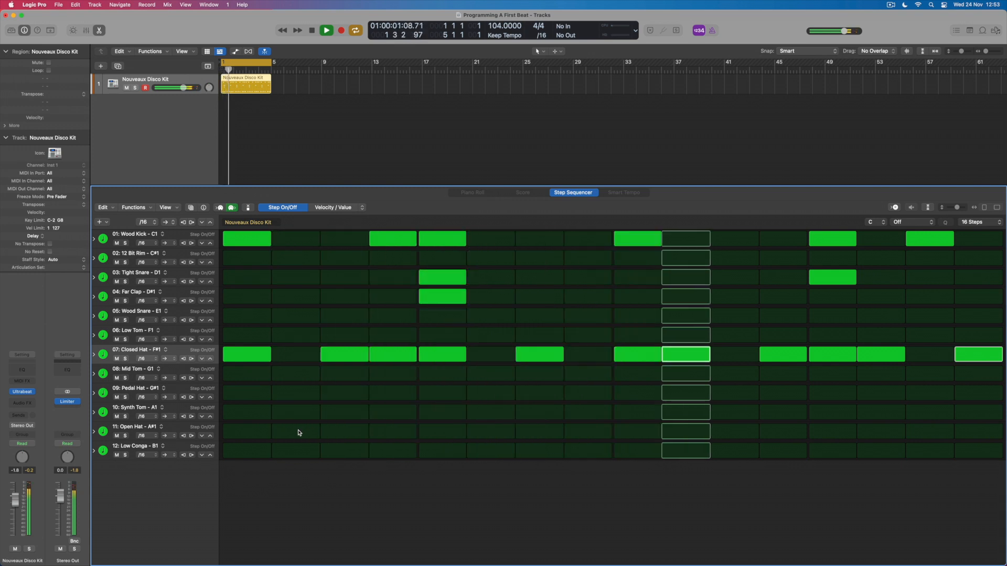
left_click(295, 431)
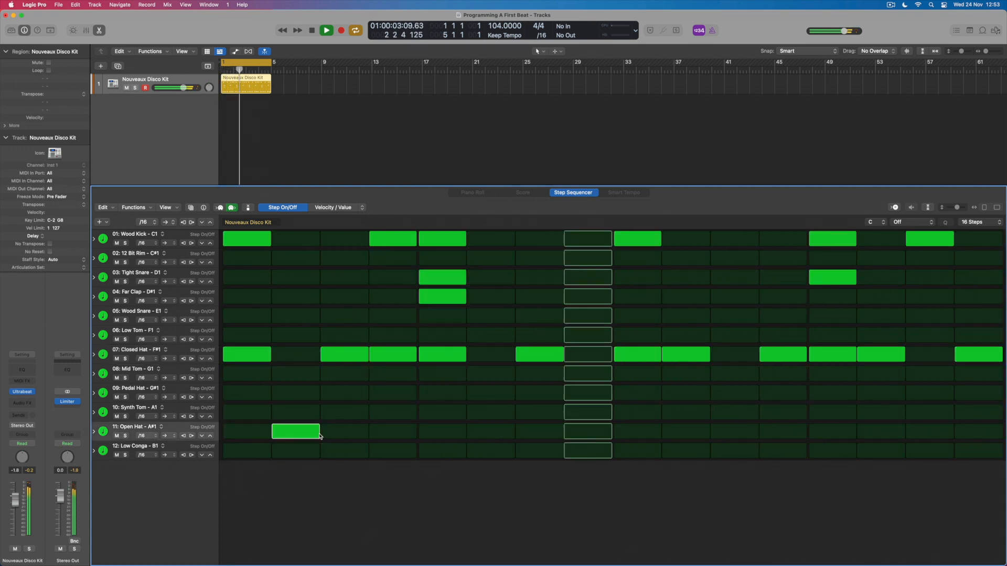
left_click(490, 451)
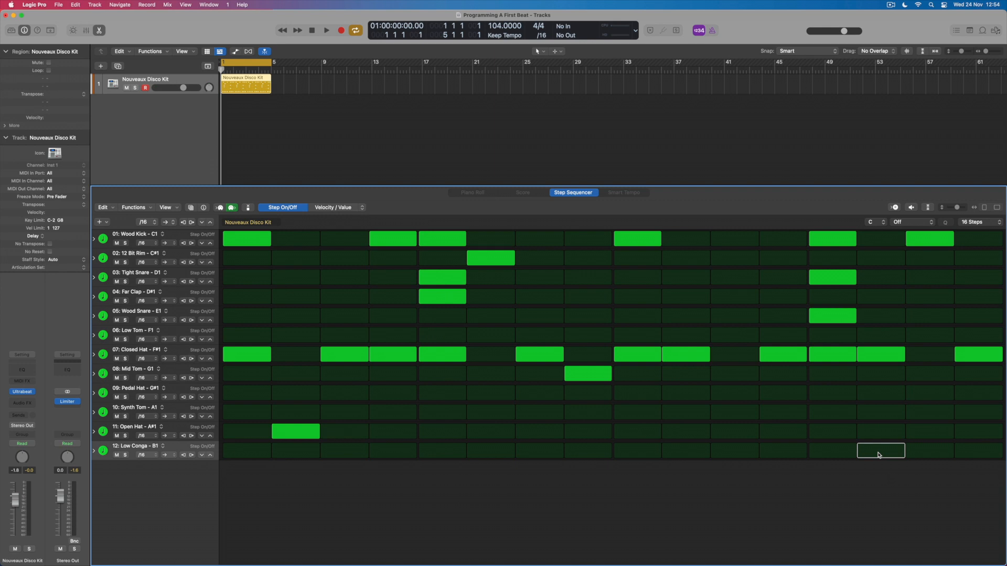
Stop playback of the 16-step kick, snare, clap, rim, tom and hat pattern.
left_click(980, 222)
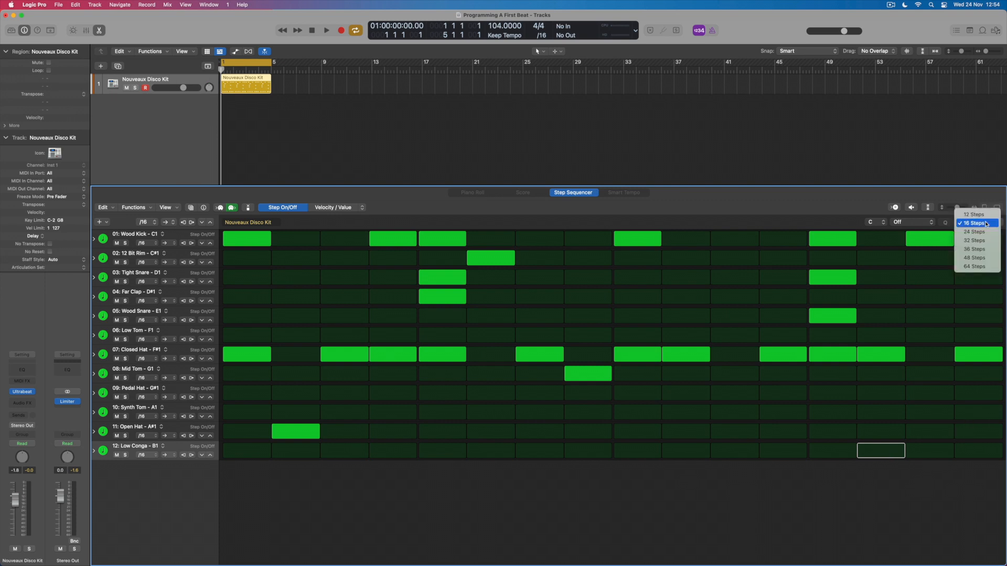
Set the pattern to 32 Steps and add extra kick and closed hat steps in the second half.
left_click(973, 240)
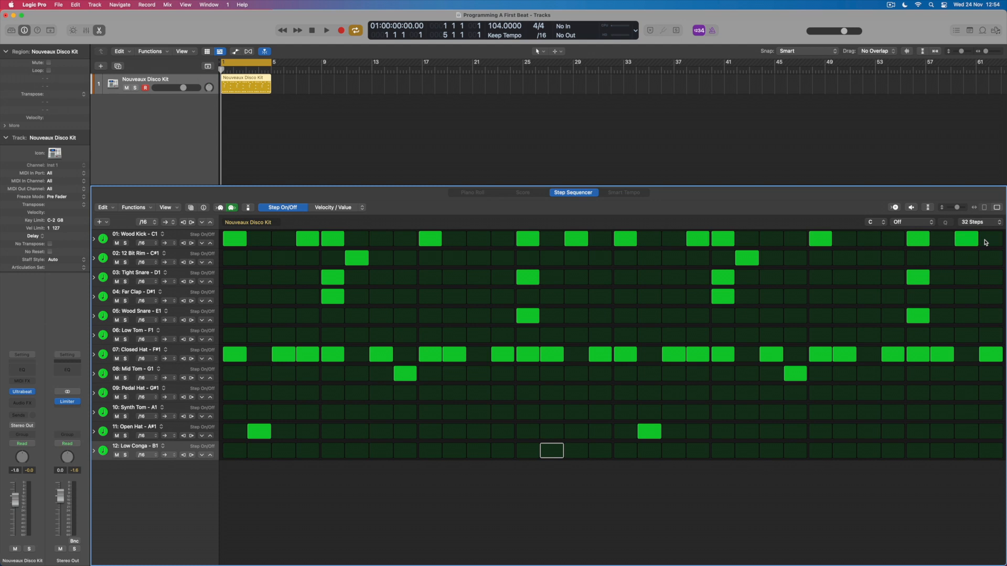
mouse_move(825, 316)
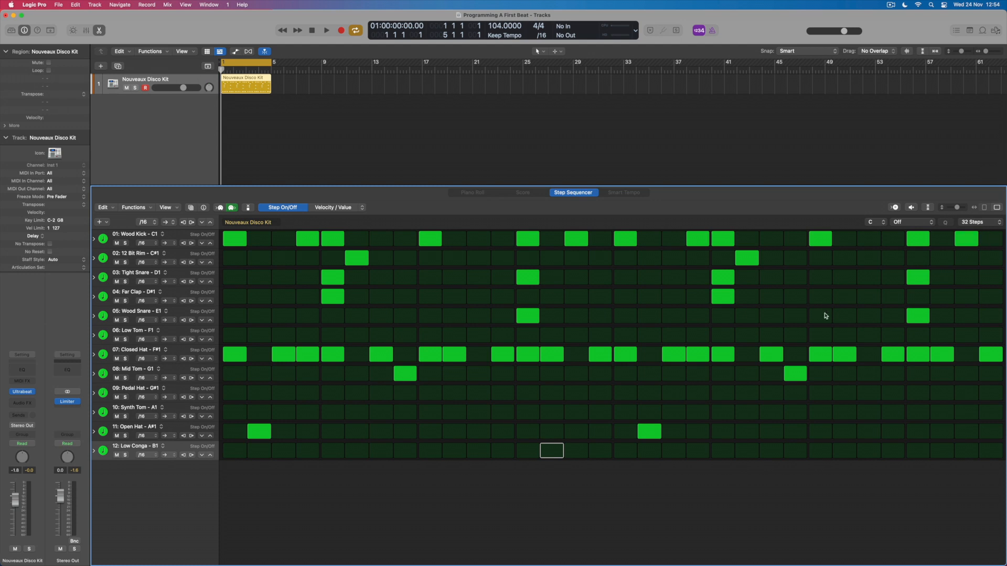
left_click(648, 354)
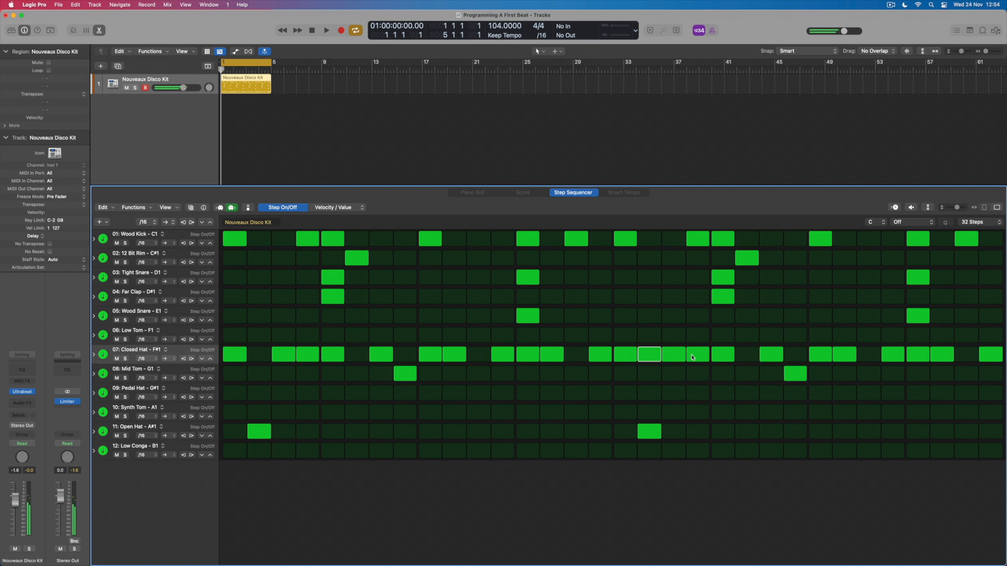
left_click(696, 354)
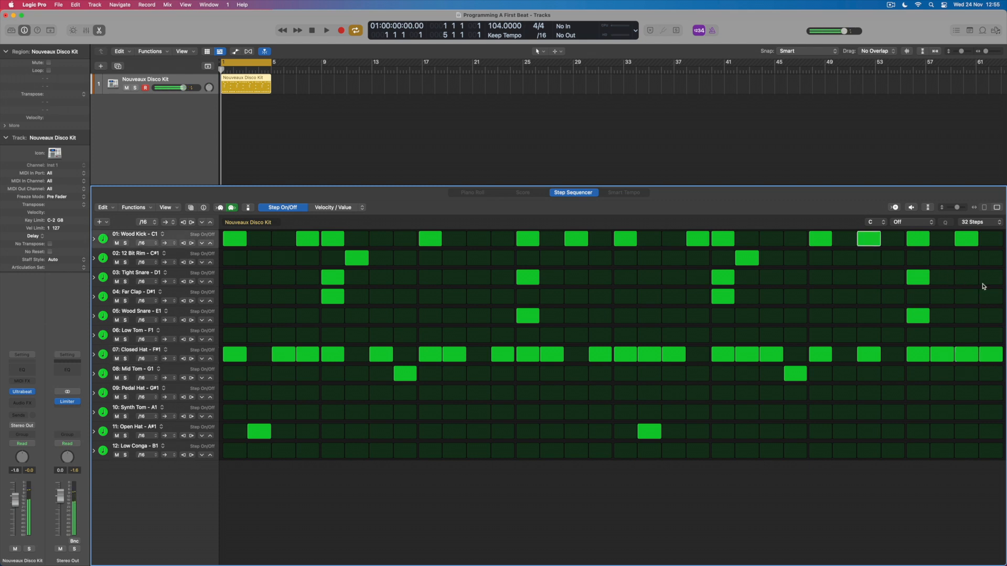
Add a Tight Snare hit on the final step and loop the 32-step pattern to audition.
left_click(992, 277)
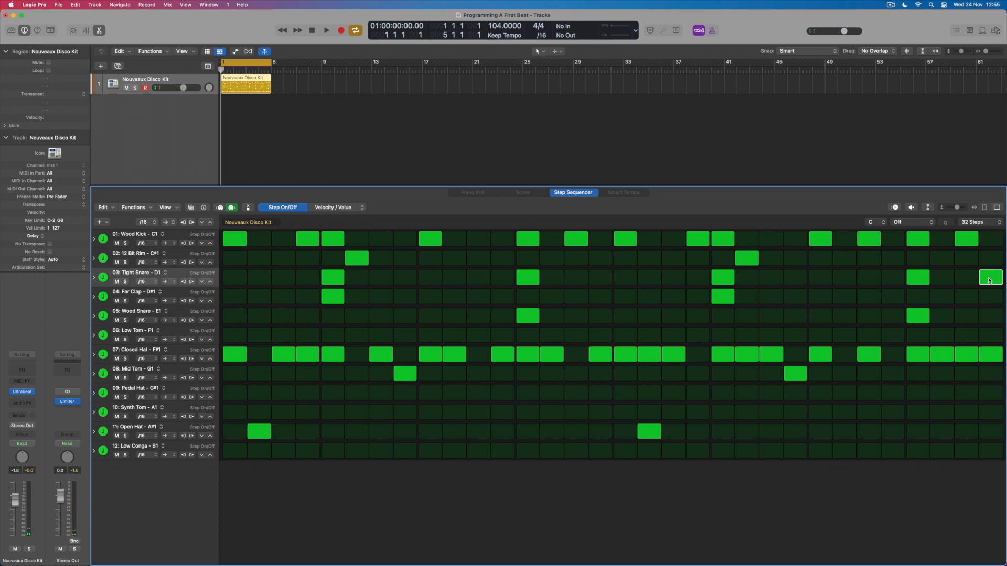
left_click(325, 30)
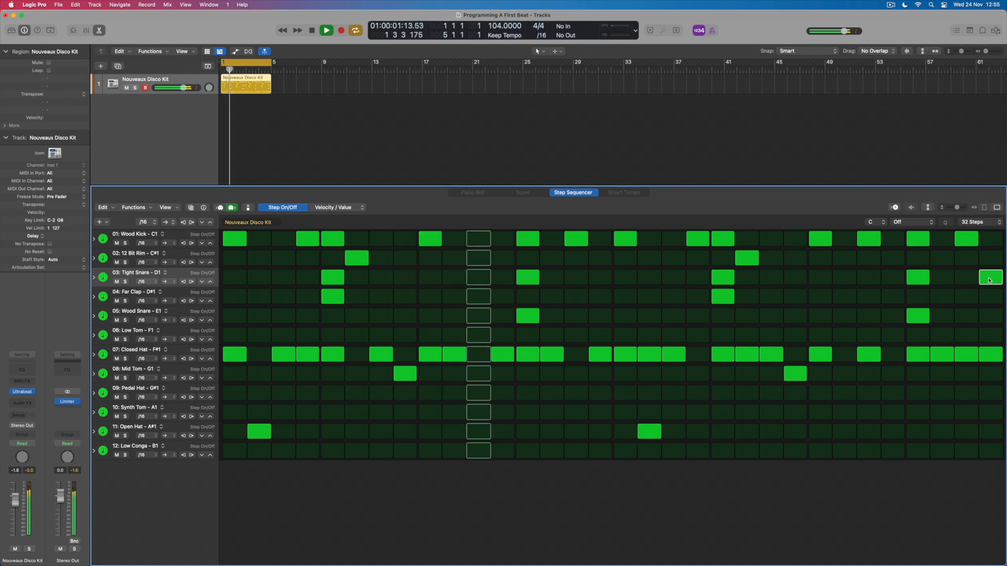
left_click(325, 30)
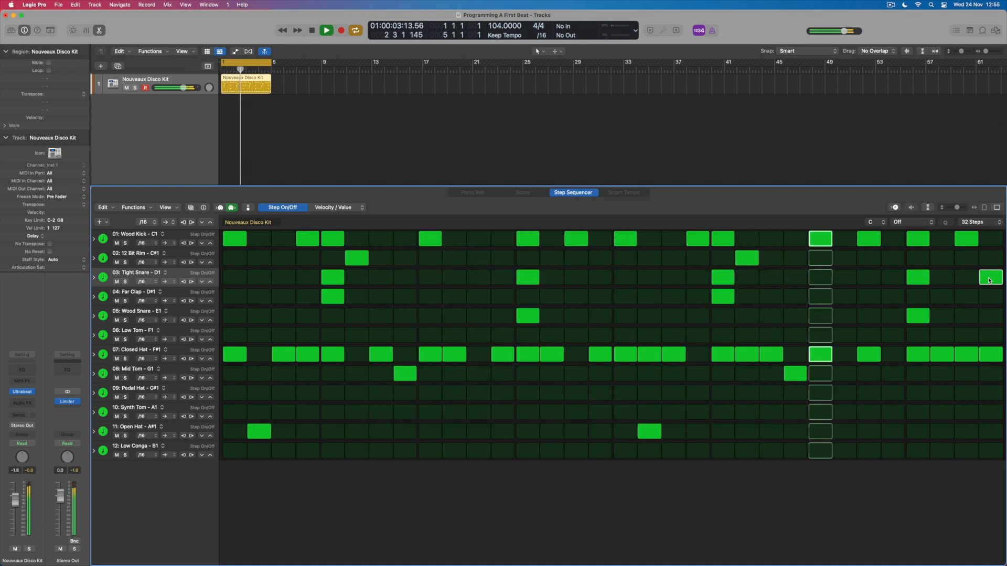
left_click(325, 30)
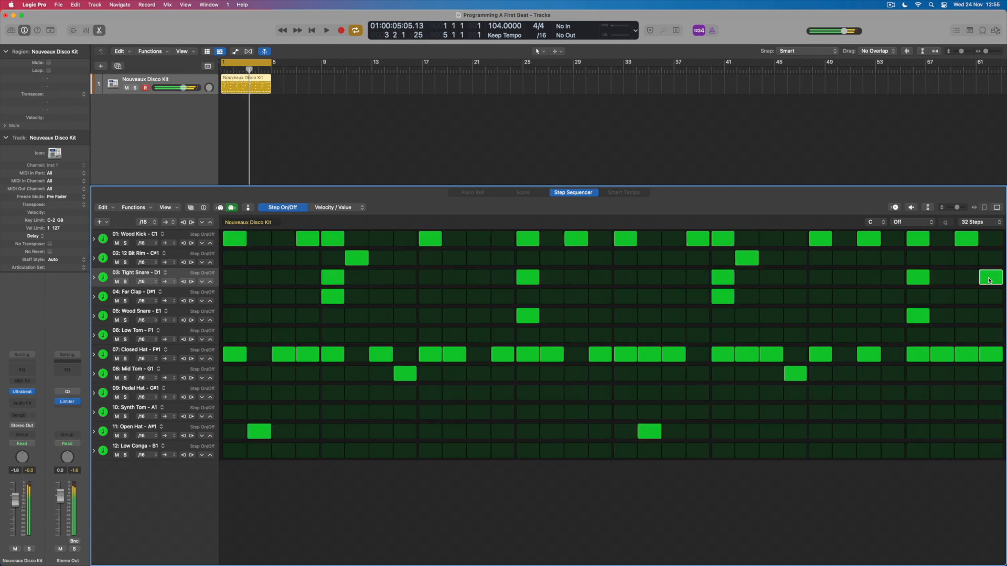